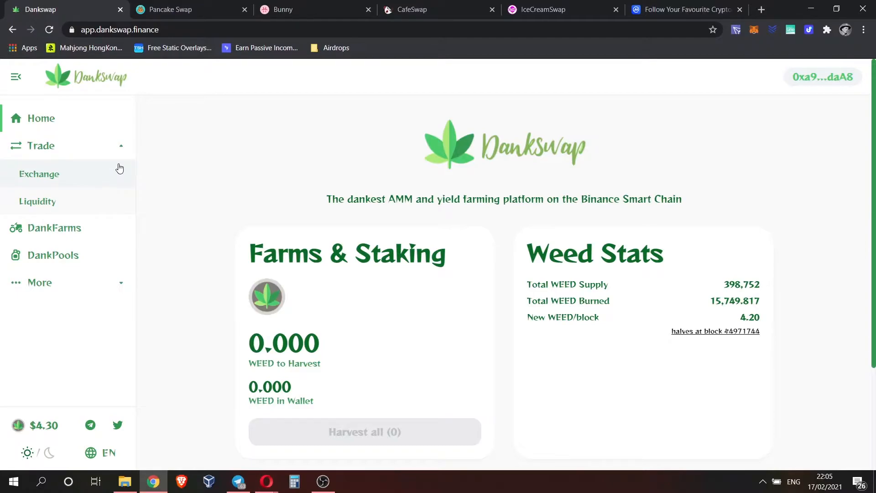
pyautogui.moveTo(174, 172)
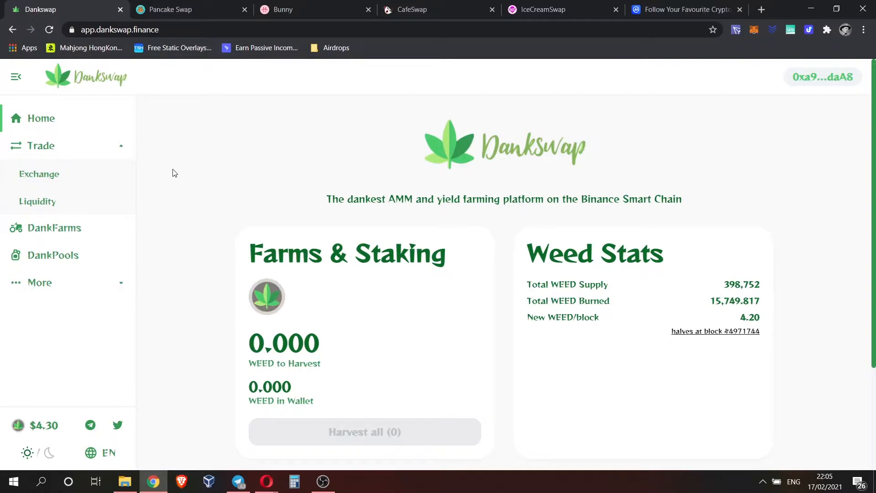
pyautogui.moveTo(29, 179)
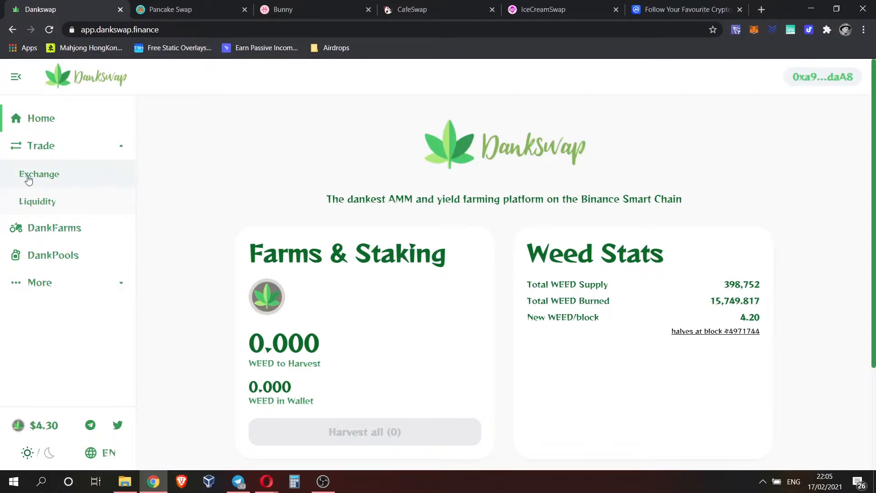
# Go to the Exchange page from the Trade section of the sidebar.
pyautogui.click(39, 174)
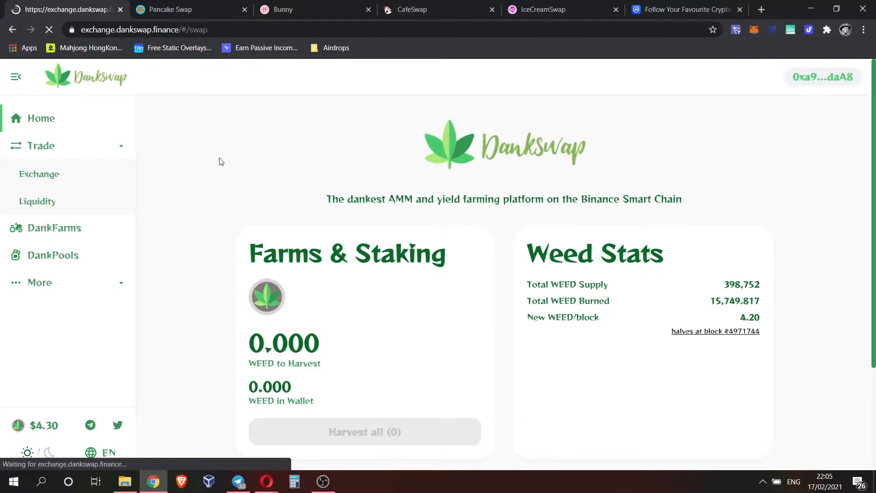
# Connect the MetaMask wallet to the exchange, approving the account connection in the popup.
pyautogui.click(39, 173)
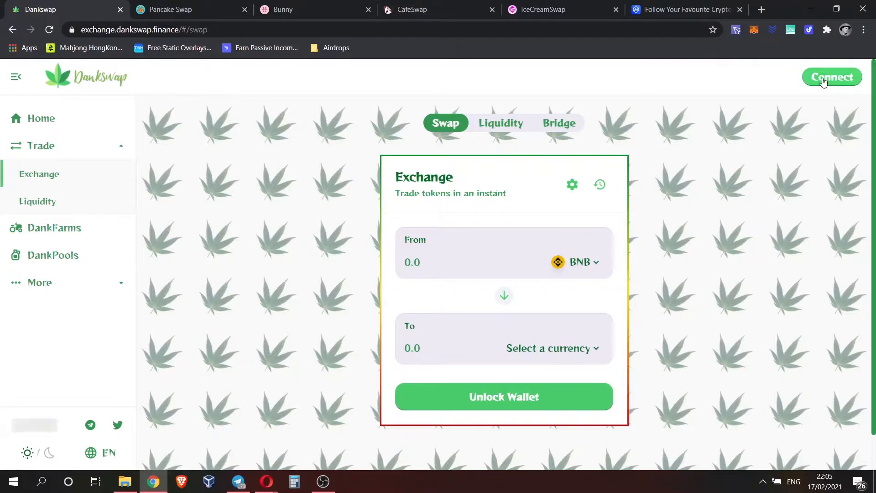
pyautogui.click(831, 76)
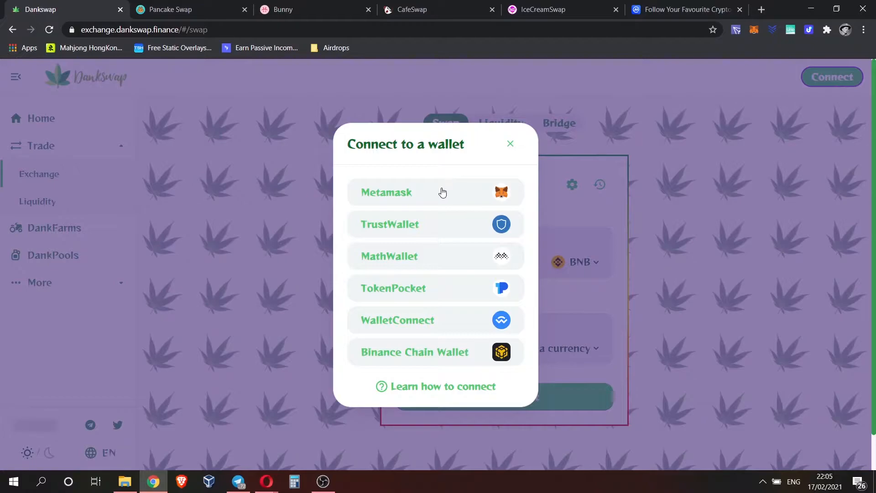
pyautogui.click(385, 193)
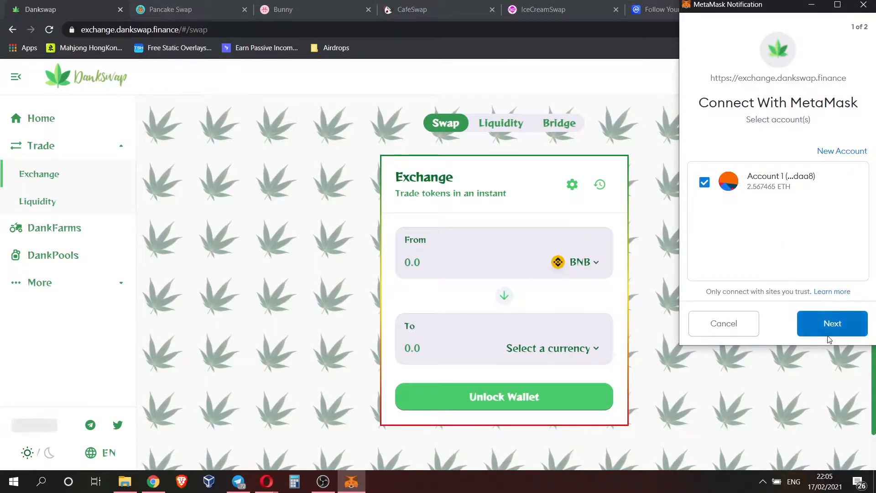
pyautogui.click(831, 323)
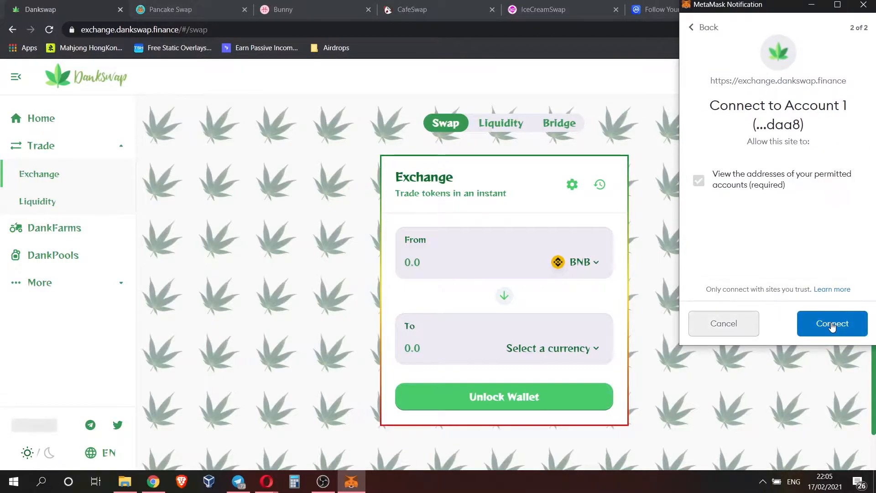
pyautogui.click(832, 323)
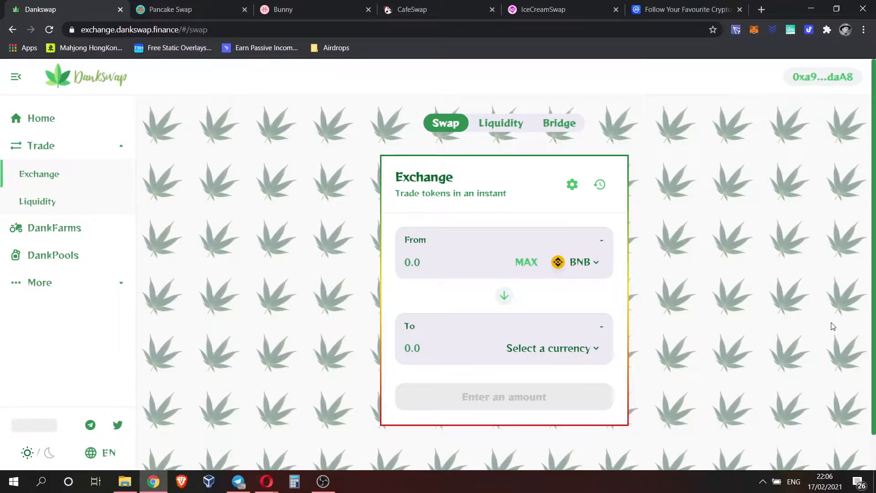
# Set up a swap of 1 BNB into WEED and bring up the slippage/deadline settings.
pyautogui.click(553, 348)
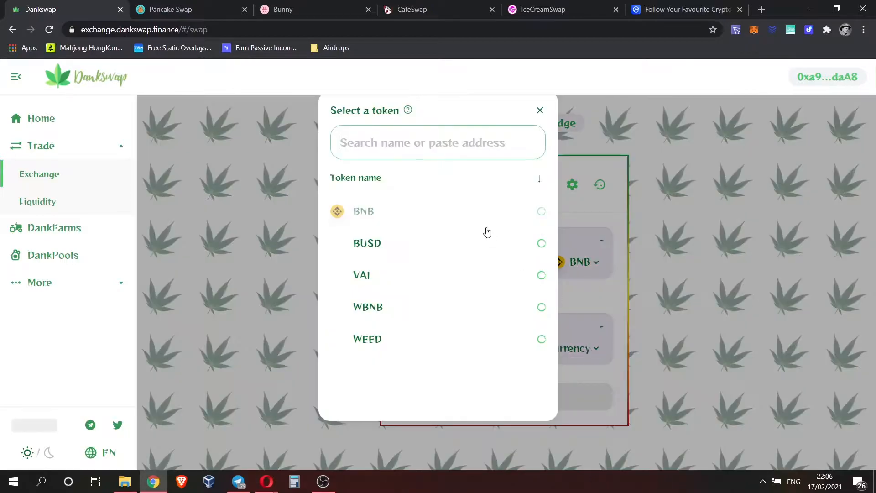
pyautogui.moveTo(424, 344)
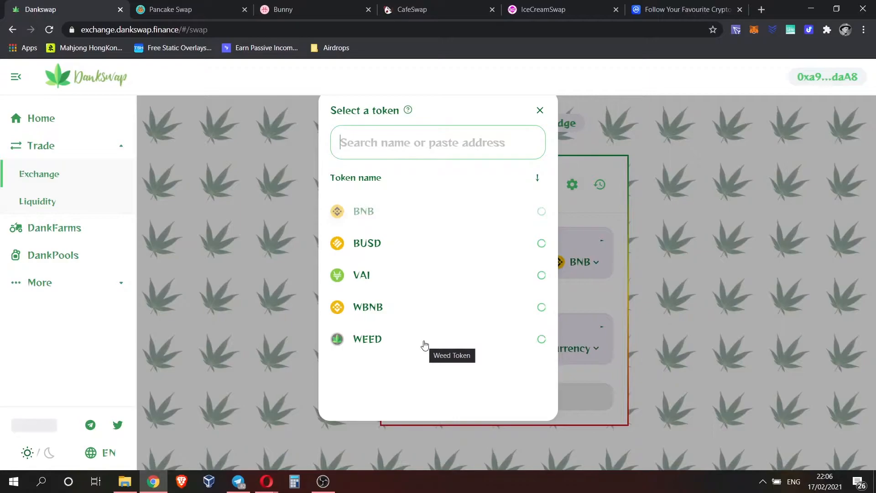
pyautogui.click(367, 338)
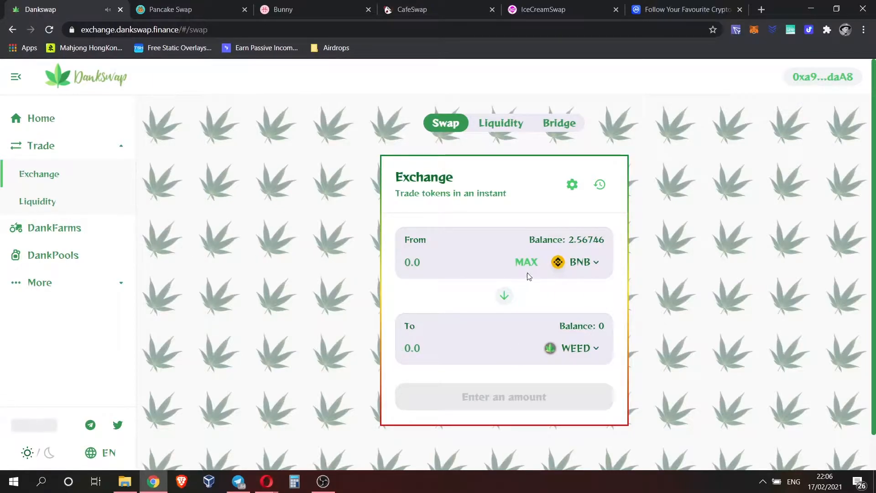
pyautogui.click(448, 262)
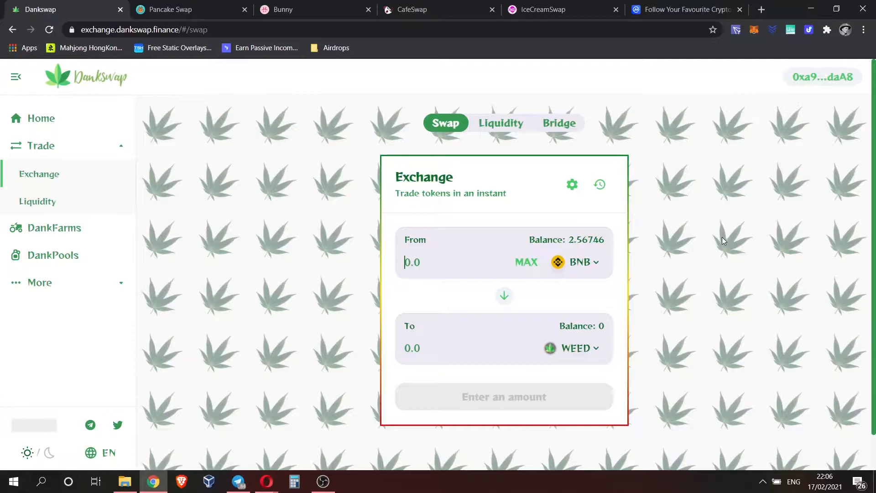
pyautogui.write('0.5')
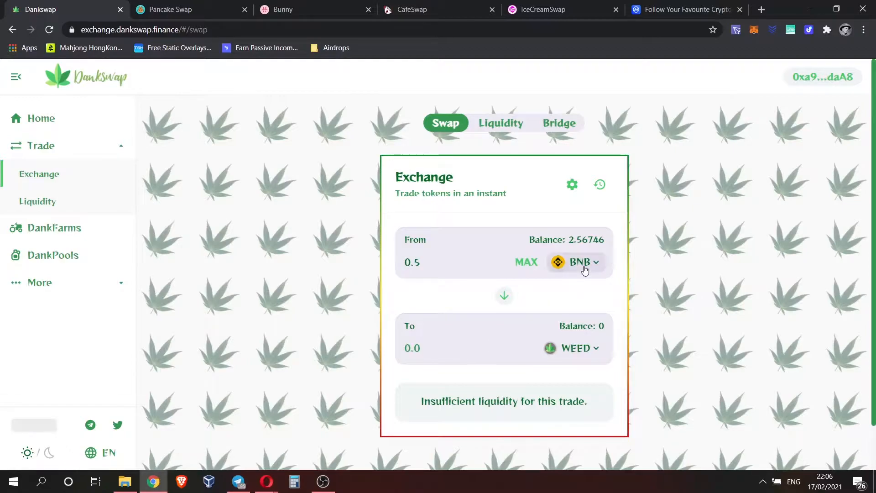
pyautogui.doubleClick(499, 402)
pyautogui.write('1')
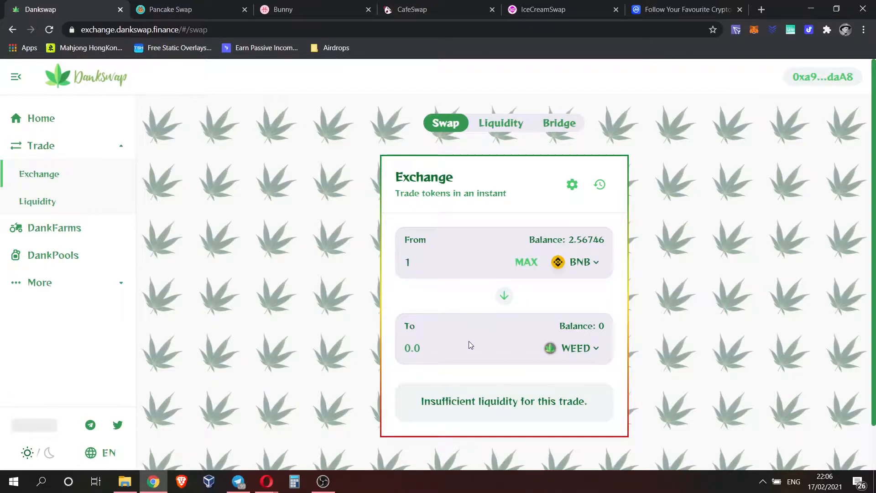
pyautogui.click(571, 184)
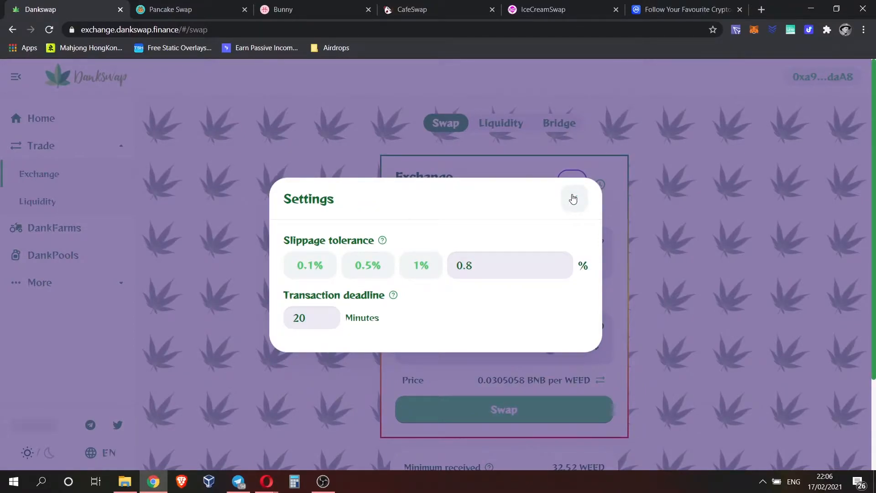
# Change the swap amount to 0.5 BNB for an estimated 16.3935 WEED.
pyautogui.click(572, 198)
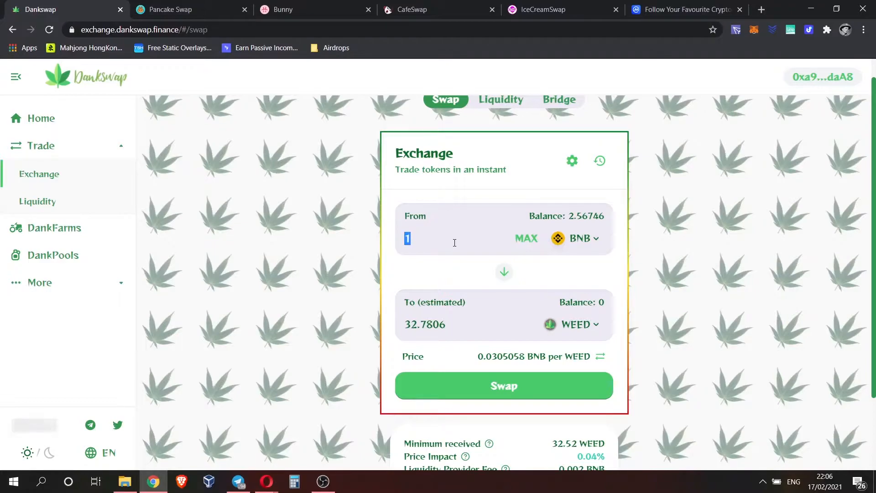
pyautogui.write('0.5')
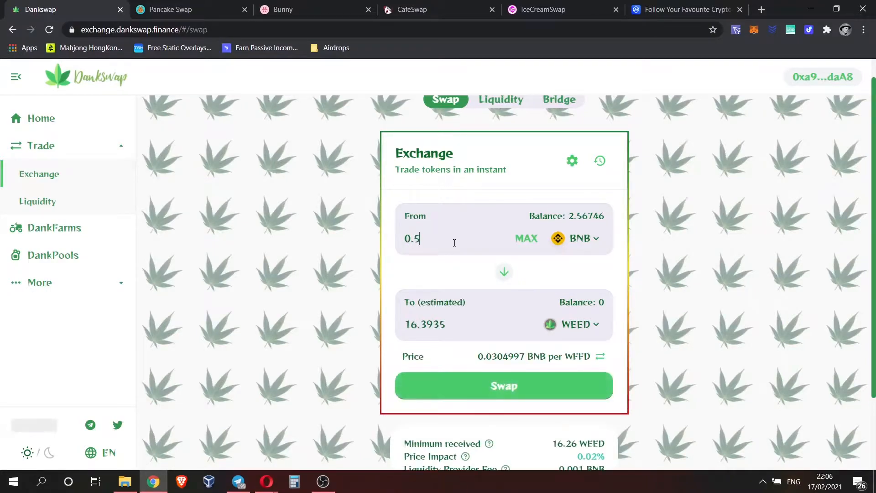
pyautogui.scroll(-3)
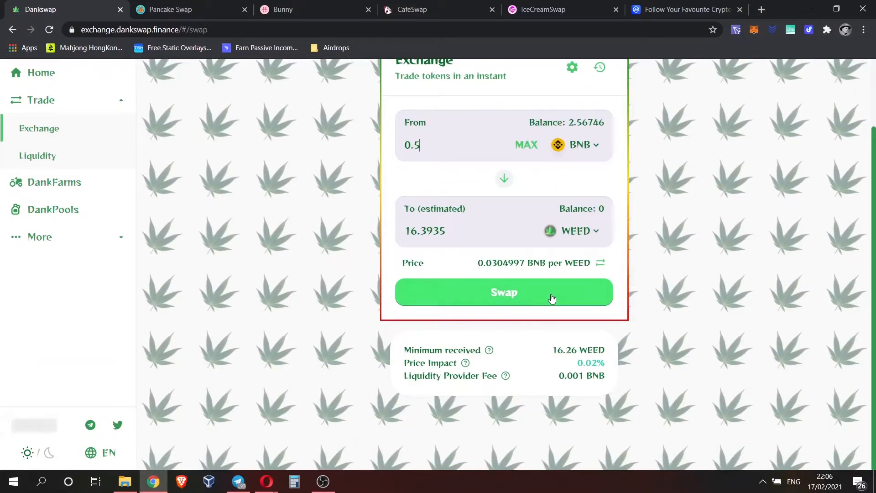
# Execute the 0.5 BNB to WEED swap, confirming it in MetaMask and dismissing the submitted notice.
pyautogui.click(502, 292)
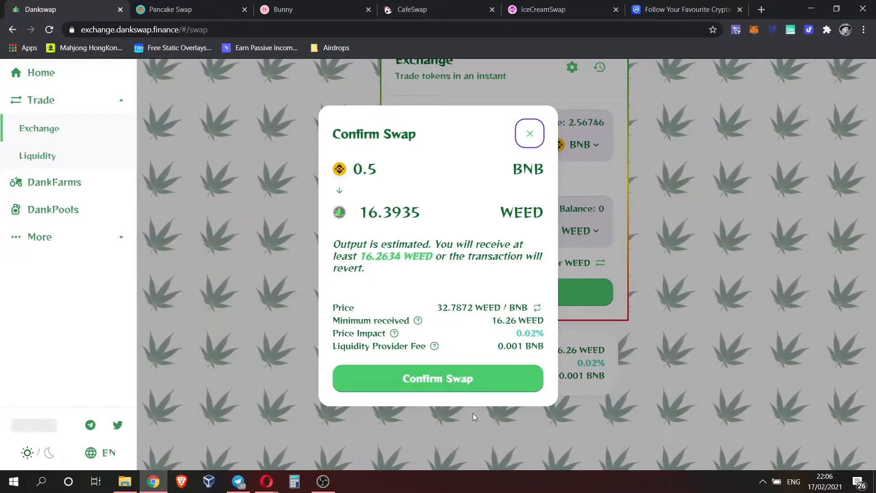
pyautogui.click(437, 378)
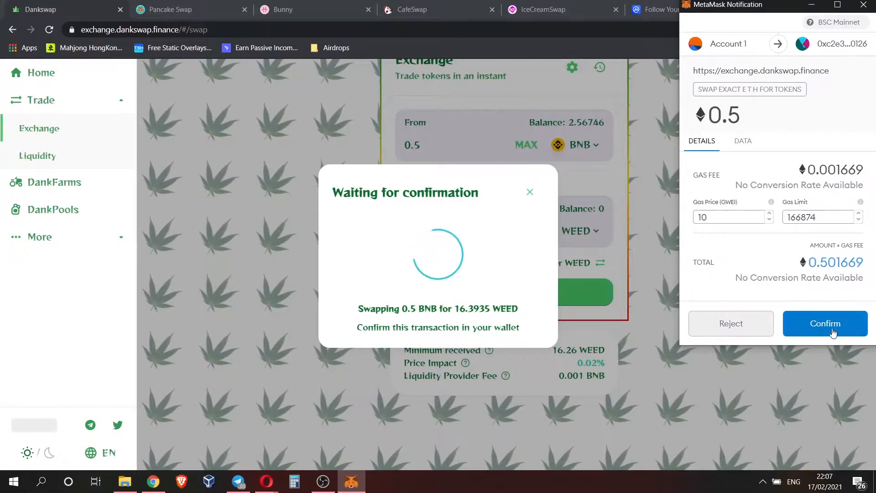
pyautogui.click(824, 323)
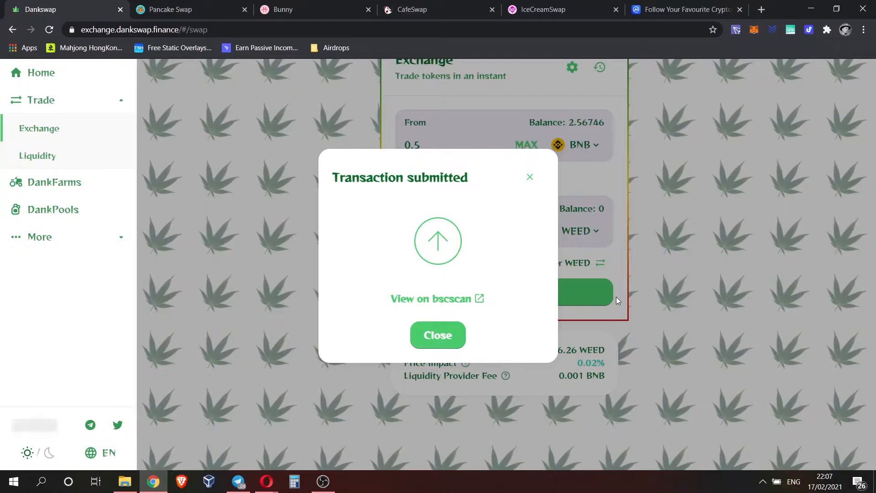
pyautogui.click(437, 335)
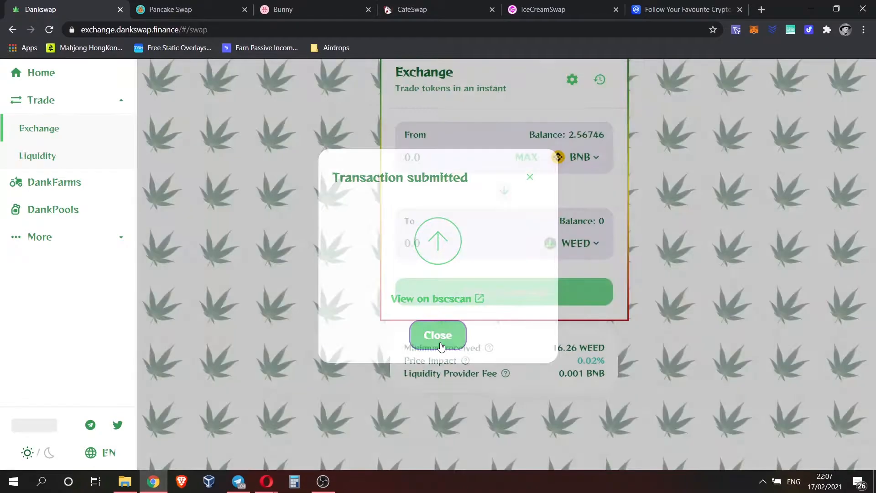
pyautogui.click(437, 335)
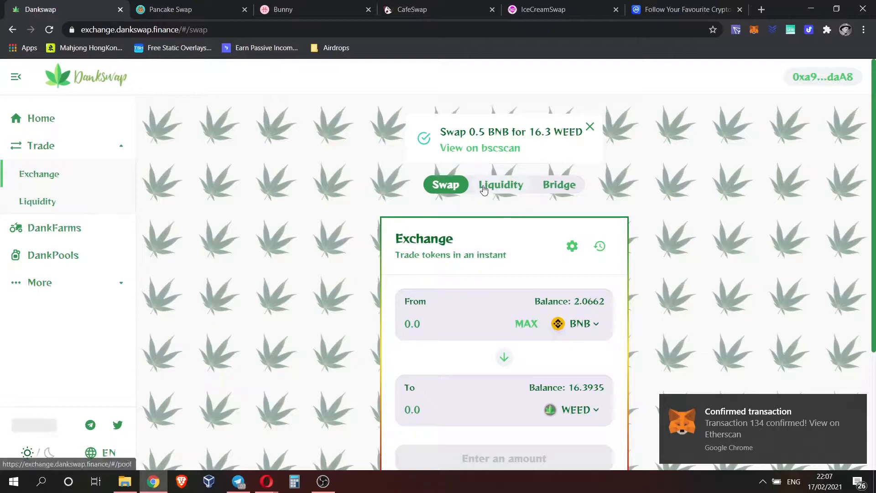
# Start a BNB + WEED liquidity deposit using the full 16.39 WEED balance with matching BNB.
pyautogui.click(501, 185)
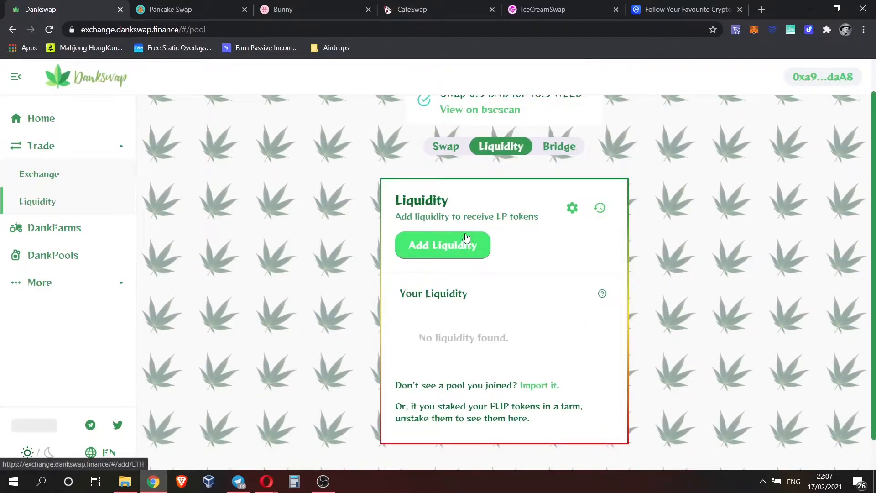
pyautogui.click(442, 244)
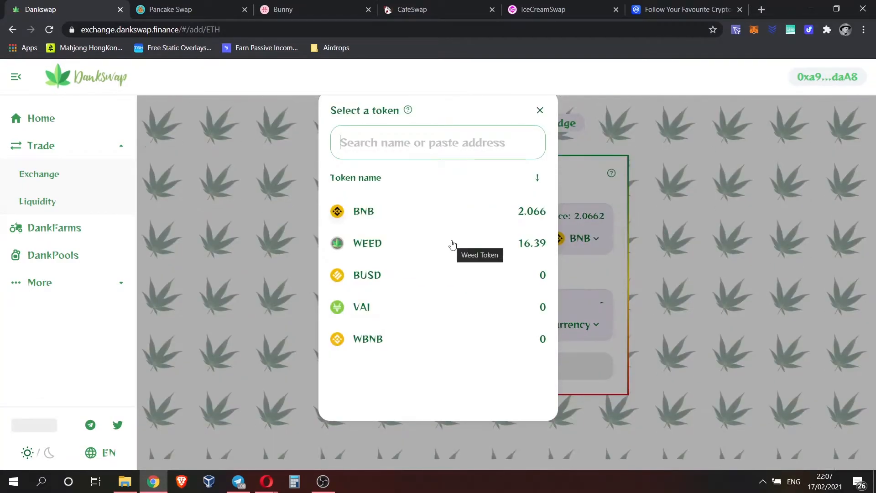
pyautogui.click(367, 243)
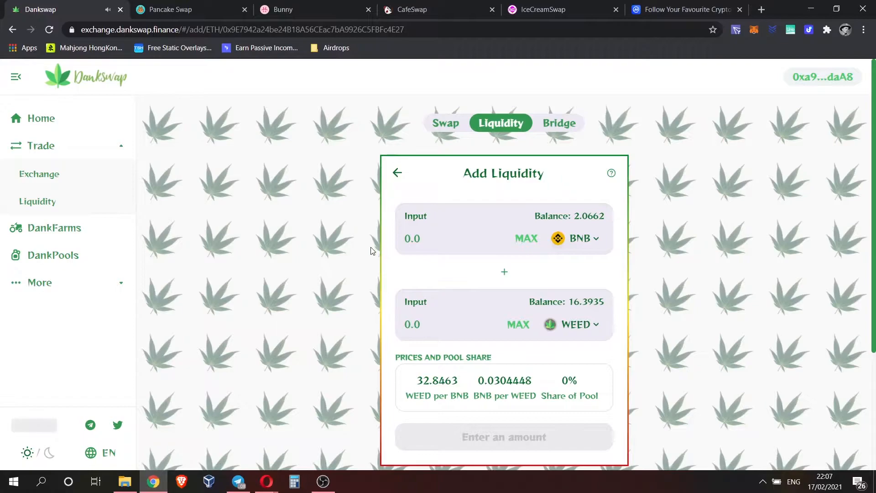
pyautogui.moveTo(526, 239)
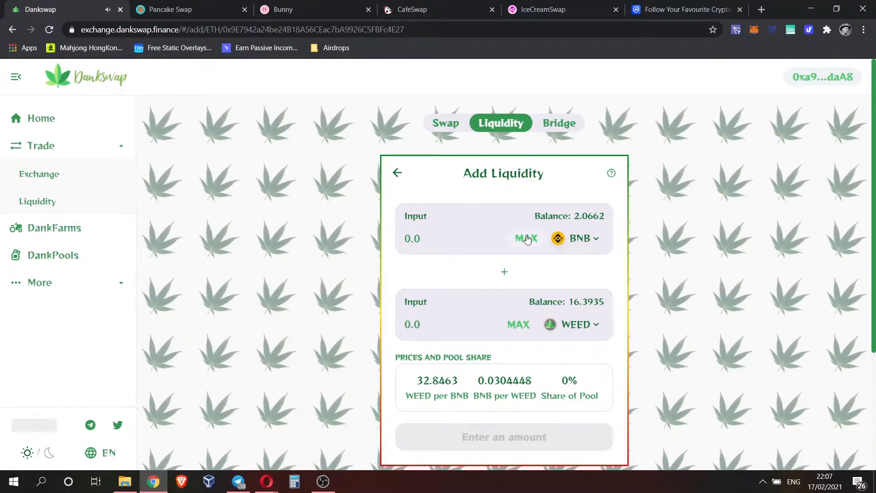
pyautogui.click(526, 238)
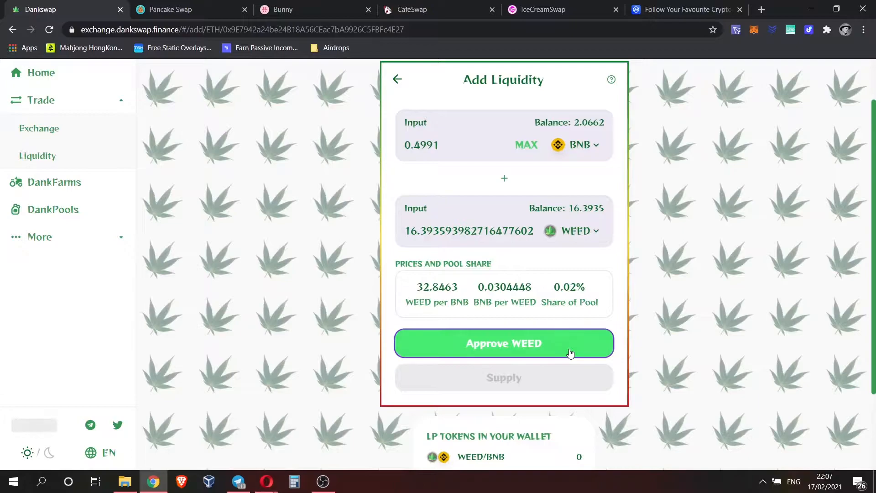
# Approve WEED spending and confirm supplying ~0.4996 BNB and 16.39 WEED to the pool.
pyautogui.click(503, 343)
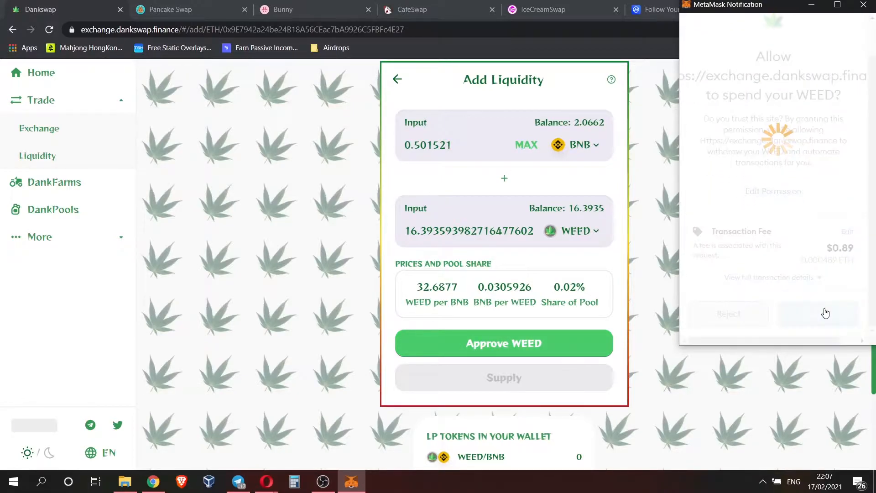
pyautogui.click(818, 313)
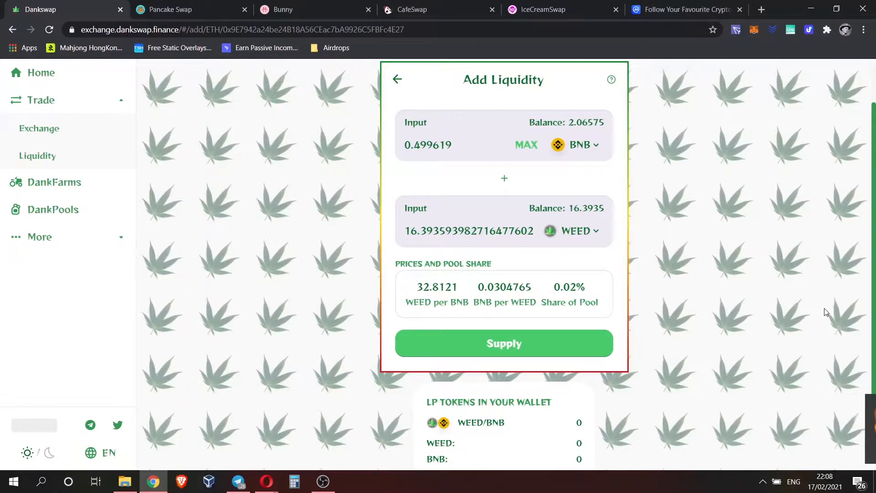
pyautogui.scroll(-3)
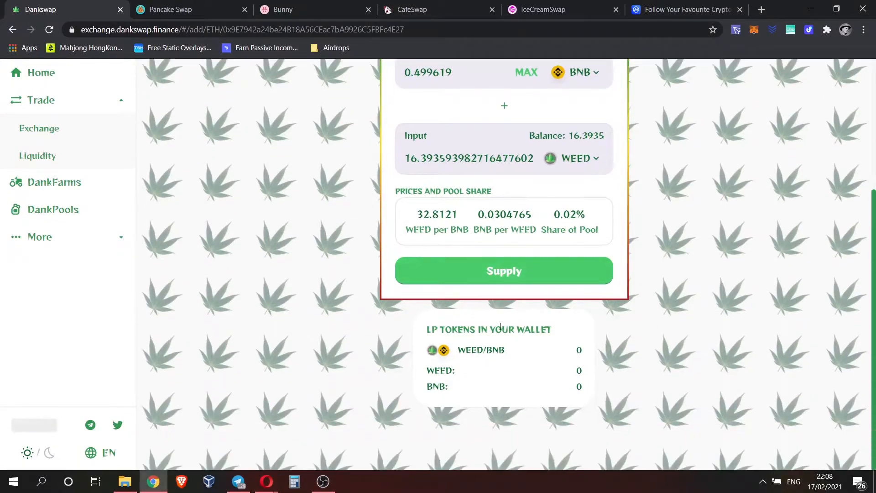
pyautogui.click(503, 271)
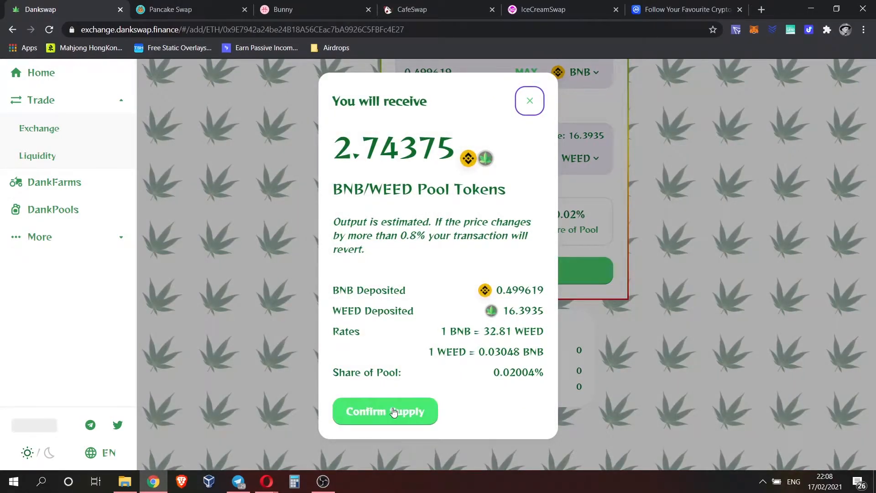
pyautogui.click(384, 411)
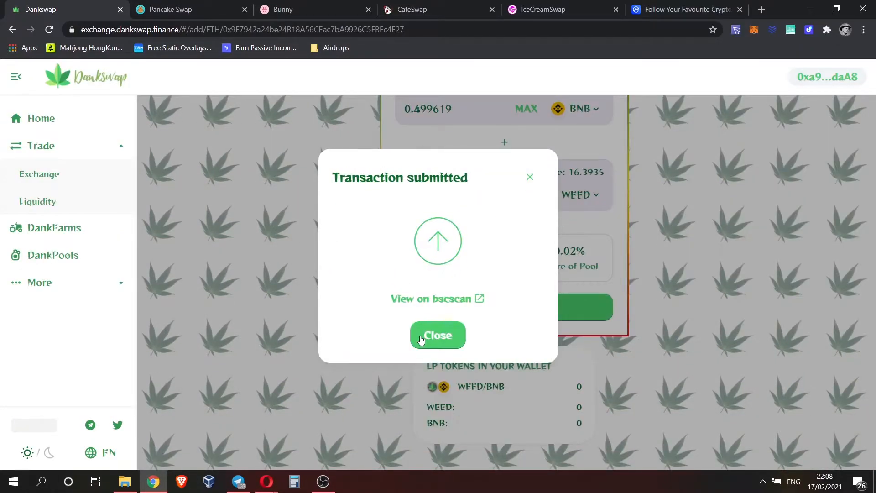
# Dismiss the transaction-submitted notice and return to the home dashboard.
pyautogui.click(437, 335)
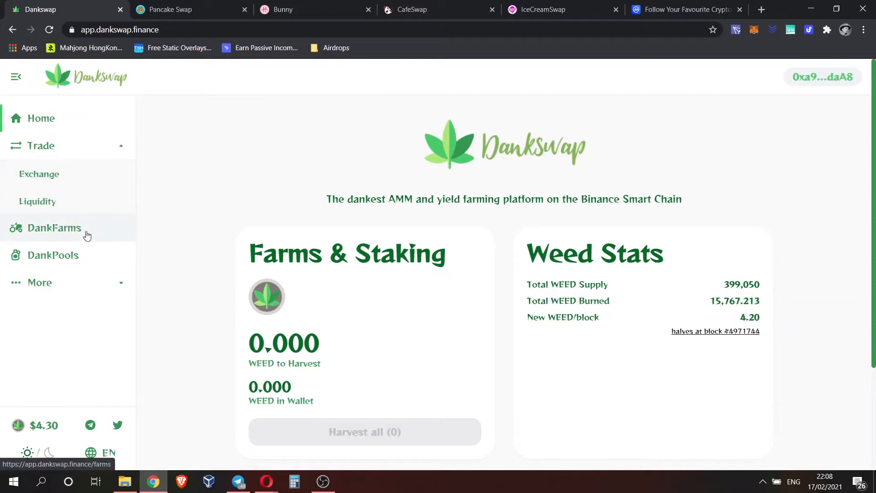
# Approve the WEED-BNB LP farm contract in DankFarms, confirming in MetaMask.
pyautogui.click(55, 228)
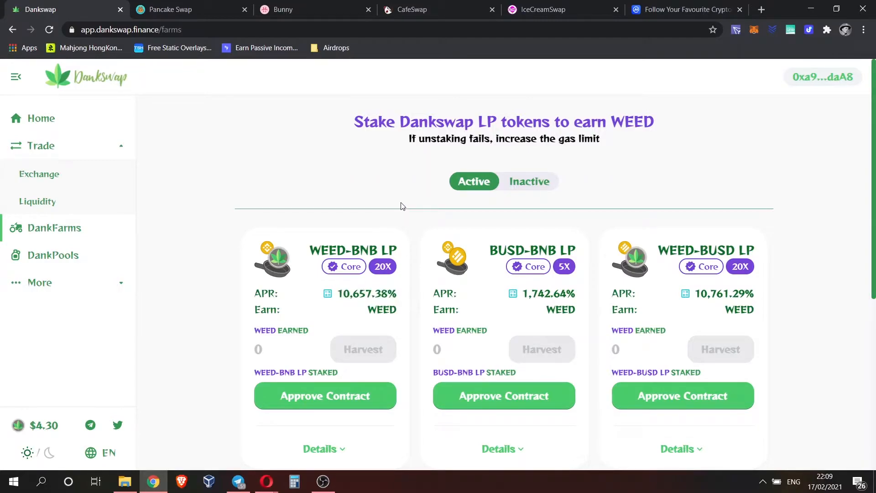
pyautogui.moveTo(357, 351)
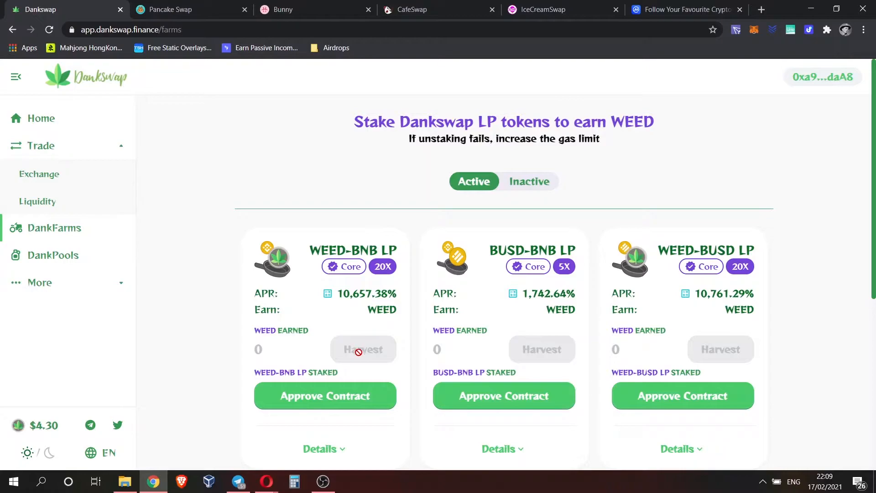
pyautogui.click(324, 395)
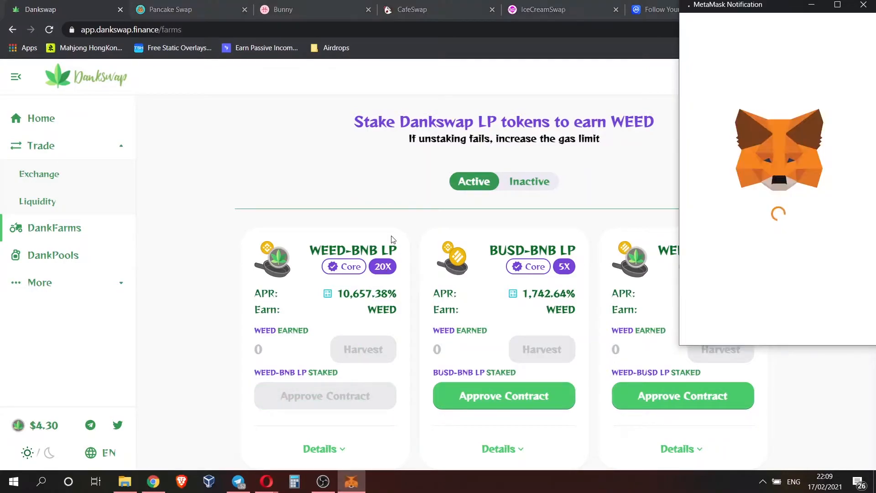
pyautogui.moveTo(769, 229)
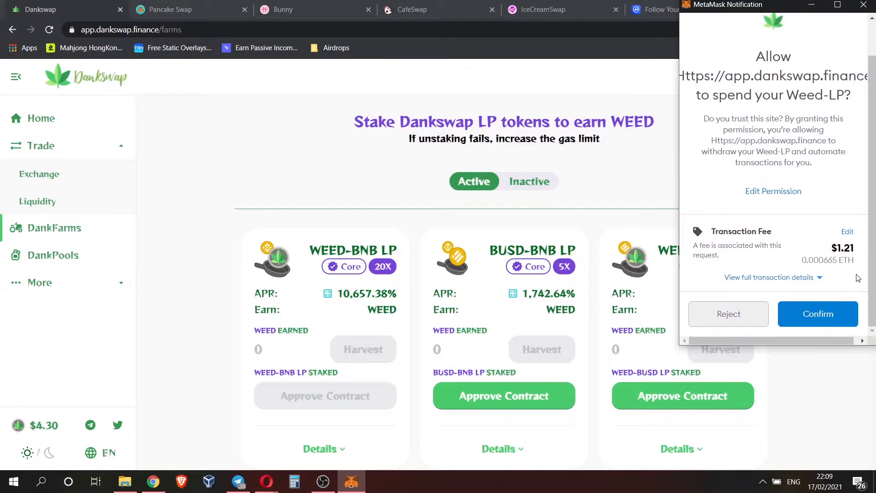
pyautogui.click(818, 313)
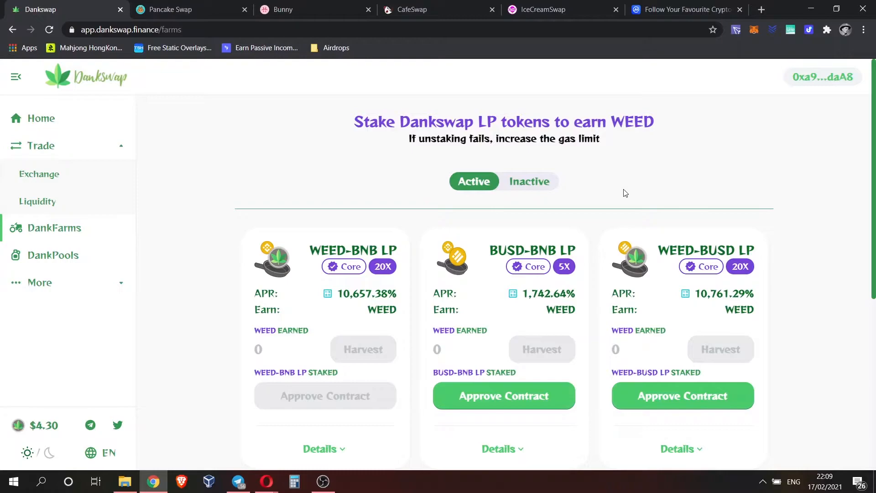
pyautogui.click(324, 395)
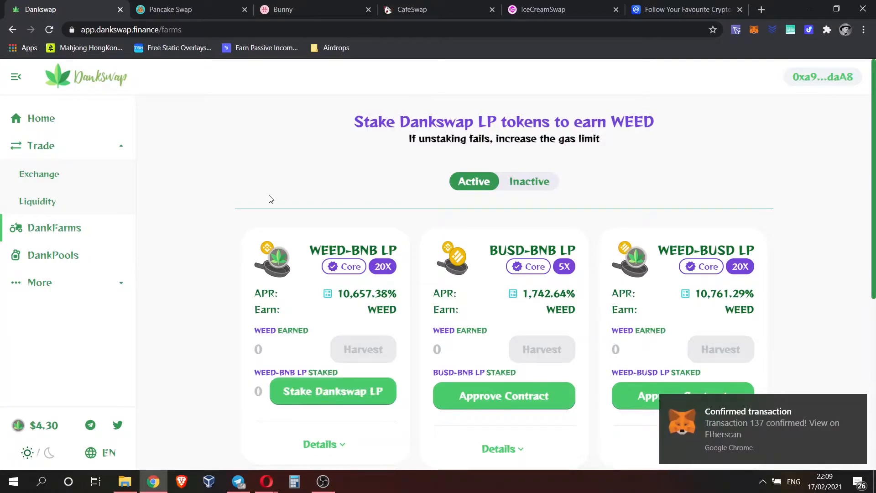
# Stake the full 2.743 WEED-BNB LP balance in the farm, confirming in MetaMask.
pyautogui.scroll(-3)
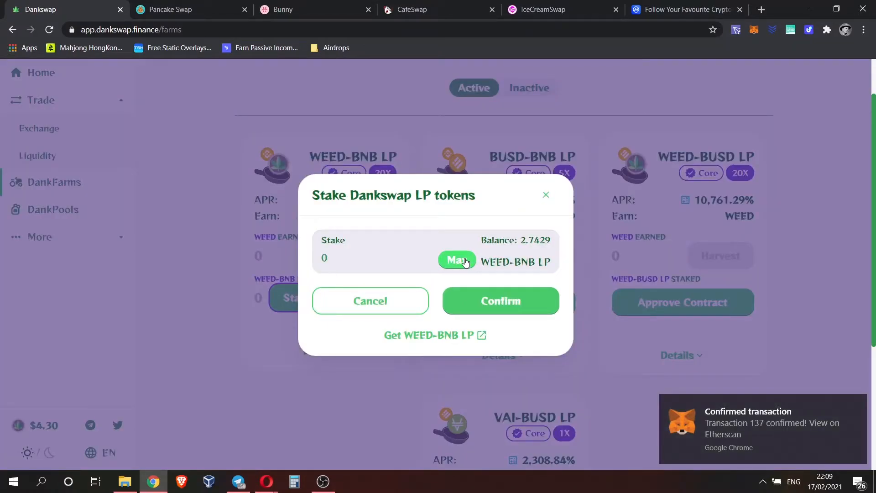
pyautogui.click(456, 261)
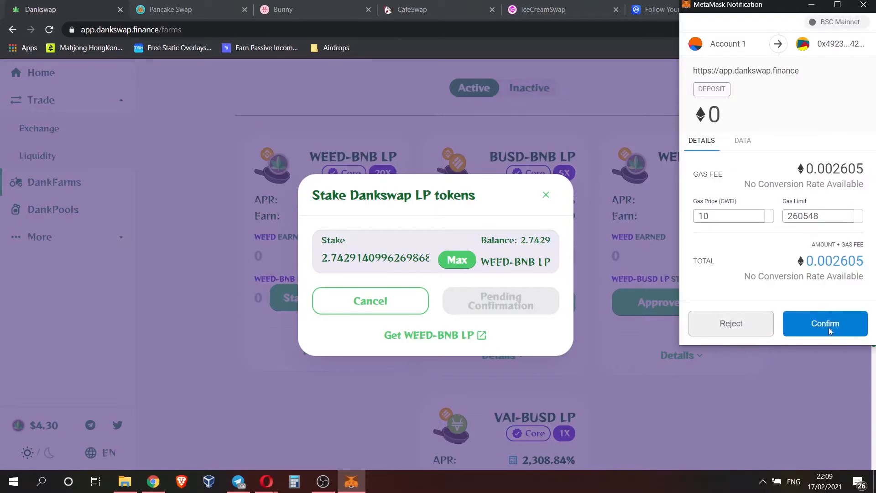
pyautogui.click(825, 323)
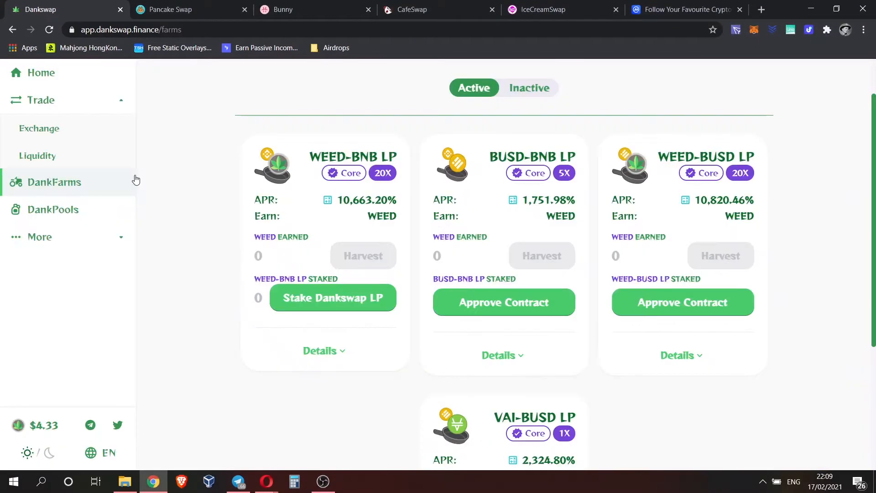
pyautogui.click(332, 297)
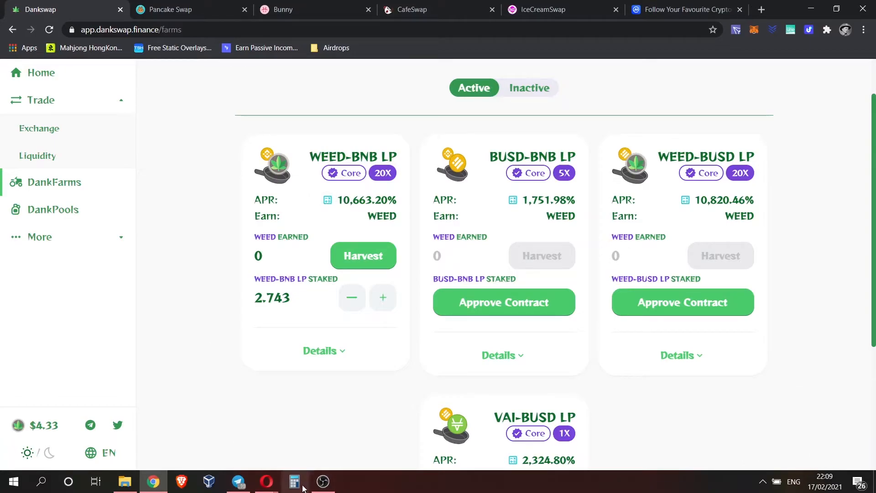
# Divide the 10663% APR by 365 in Calculator and check the farm's 29.22% 1-day ROI estimate.
pyautogui.click(294, 481)
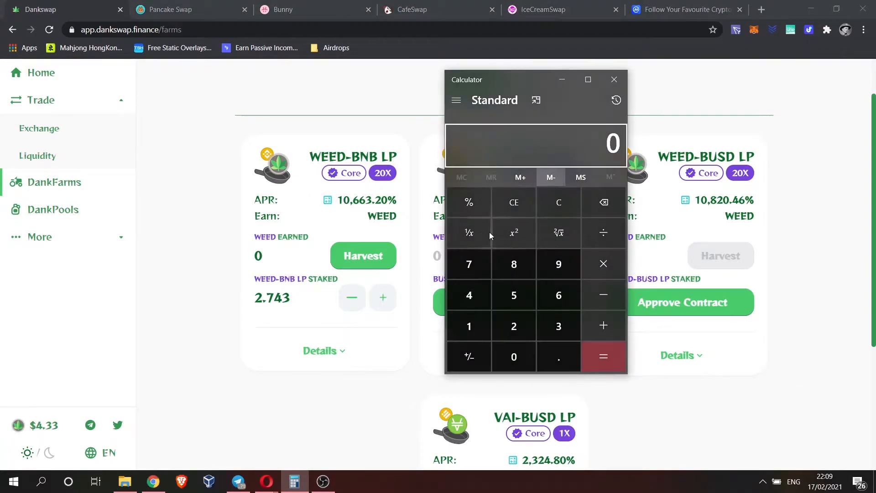
pyautogui.moveTo(392, 134)
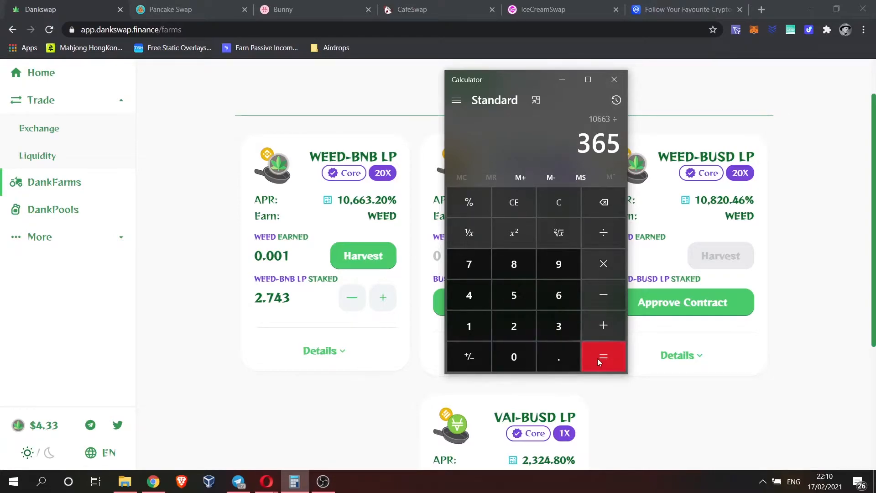
pyautogui.click(603, 357)
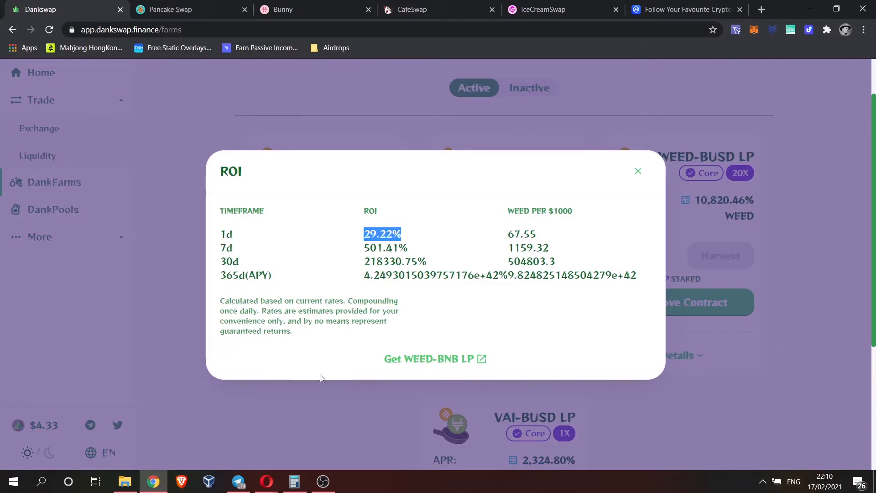
pyautogui.click(638, 171)
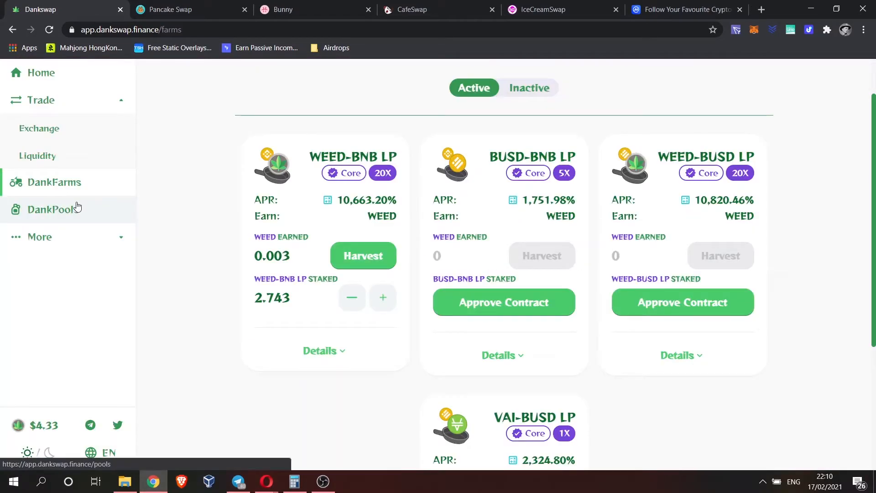
# Scroll the DankPools page to the WEED Pool card showing 8,908.04% APR and no stake, then head to PancakeSwap.
pyautogui.click(53, 209)
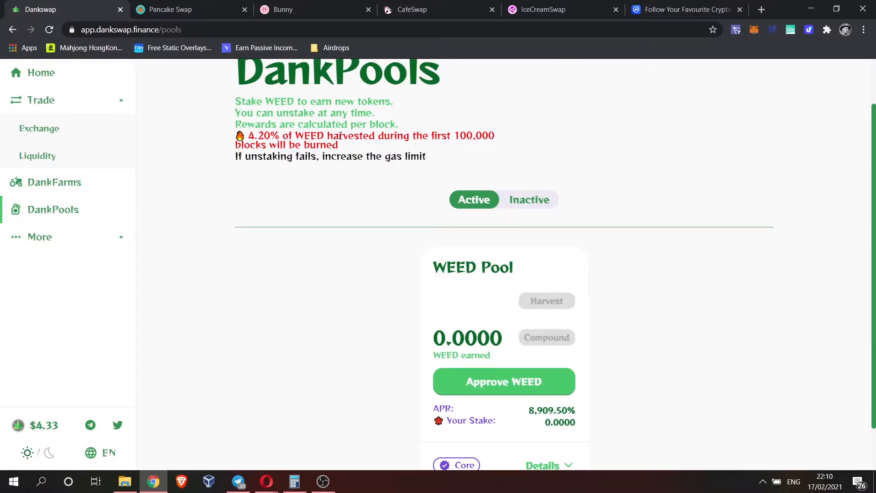
pyautogui.moveTo(245, 135); pyautogui.dragTo(293, 135)
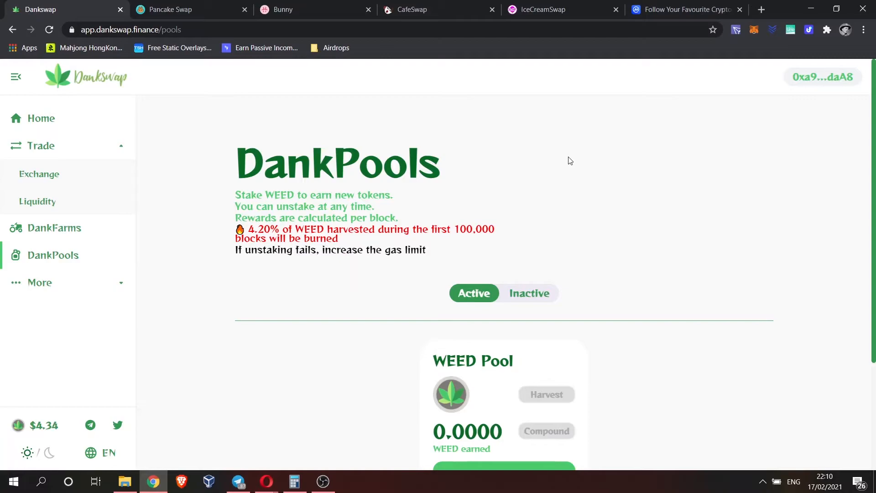
pyautogui.scroll(-3)
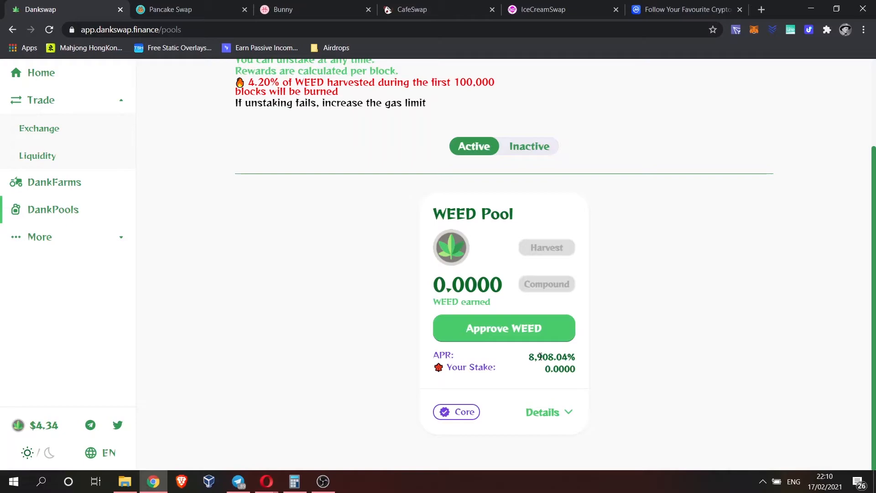
pyautogui.doubleClick(552, 356)
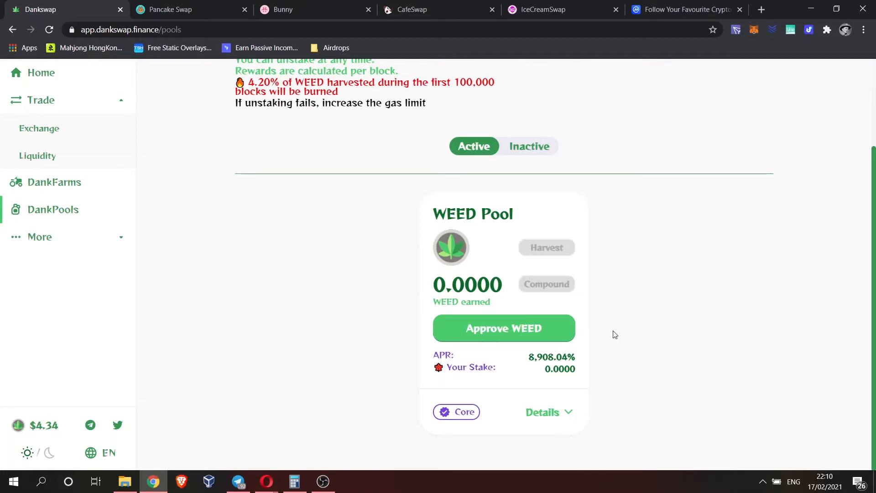
pyautogui.moveTo(541, 365)
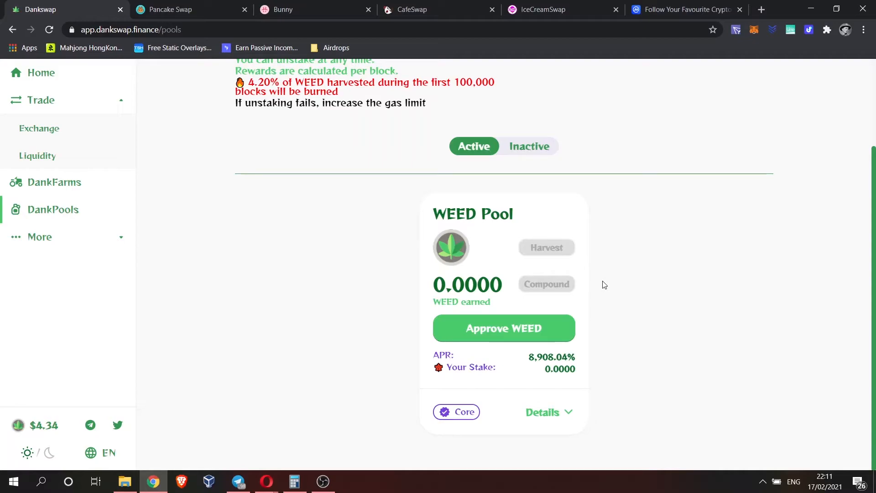
pyautogui.click(190, 9)
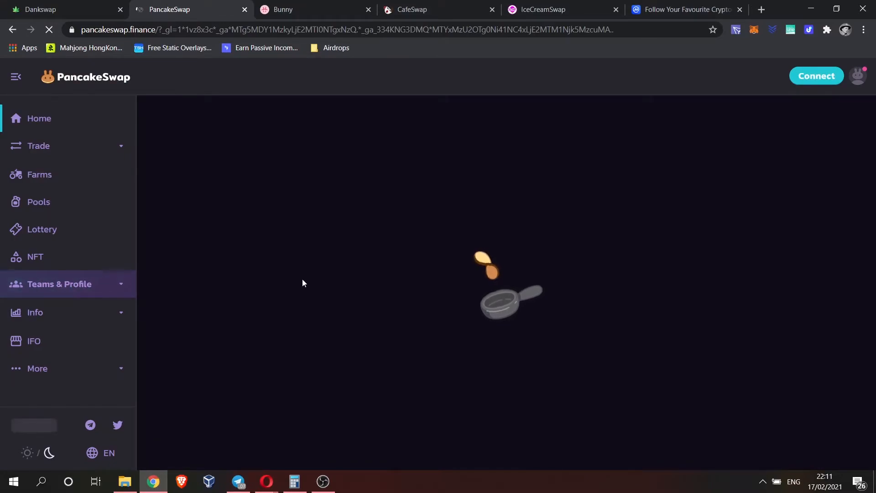
pyautogui.moveTo(422, 275)
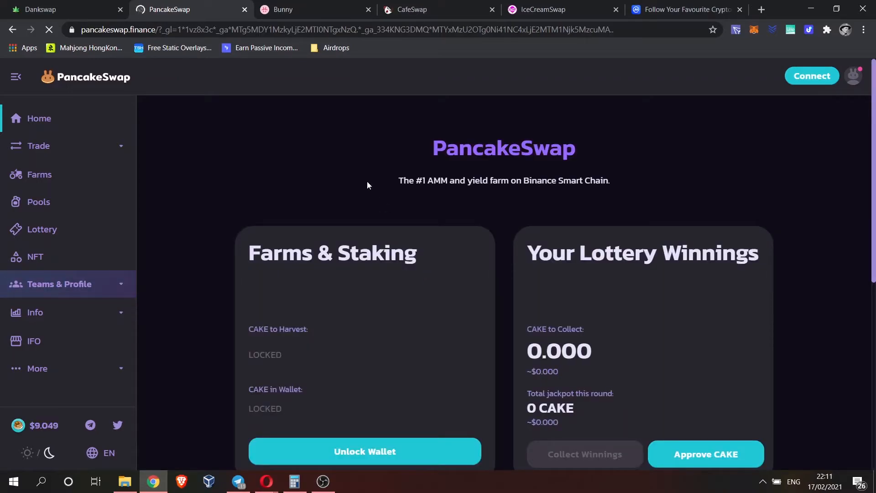
# Let the PancakeSwap dashboard connect the wallet showing 0.143 CAKE to harvest, then head to Swingby.
pyautogui.click(811, 76)
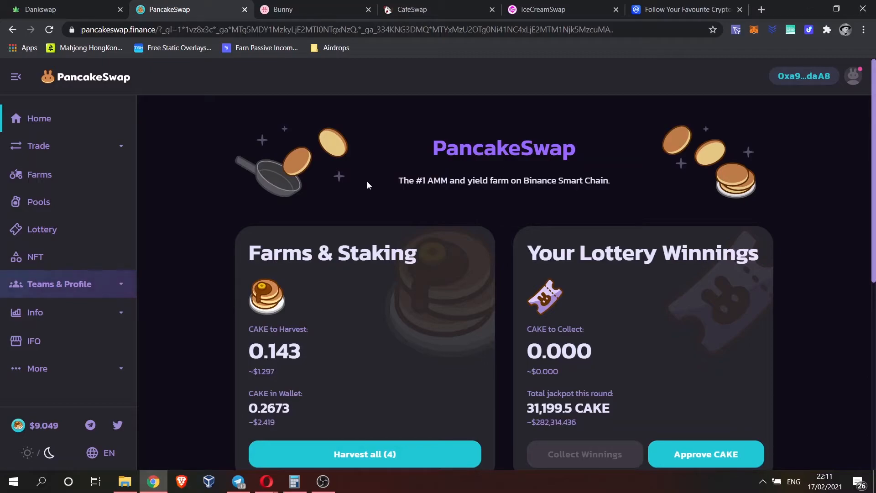
pyautogui.moveTo(233, 208)
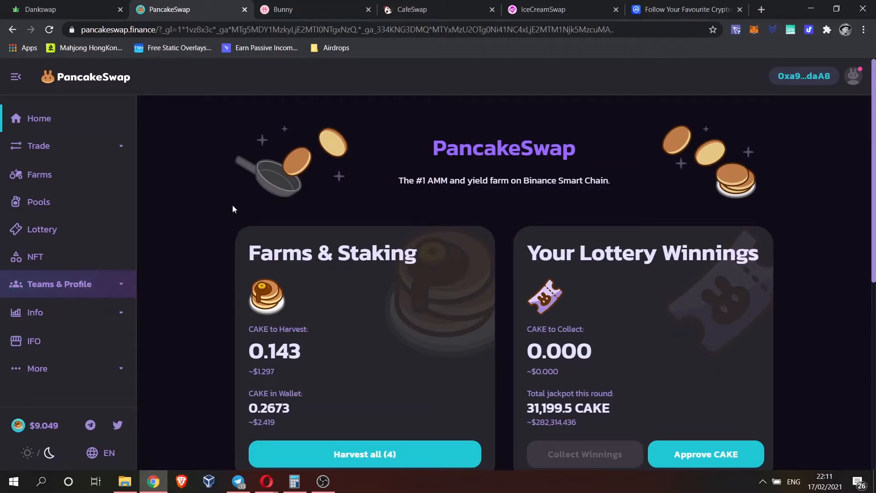
pyautogui.click(39, 174)
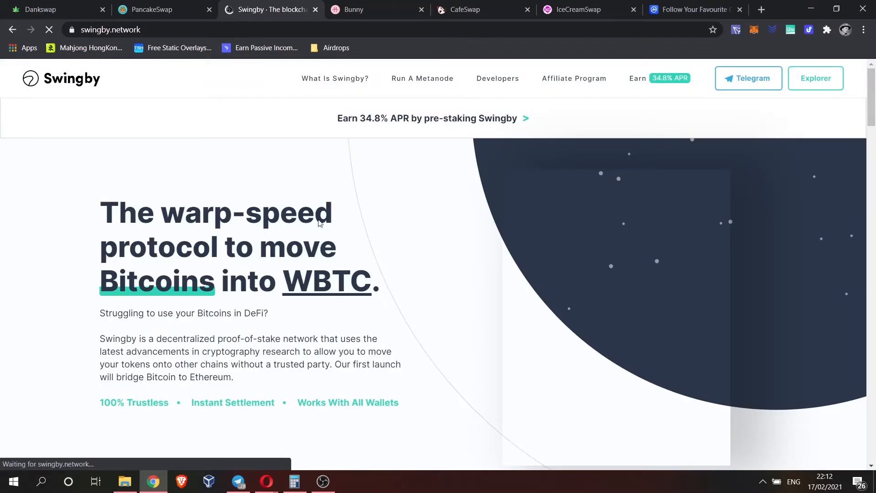
pyautogui.moveTo(419, 220)
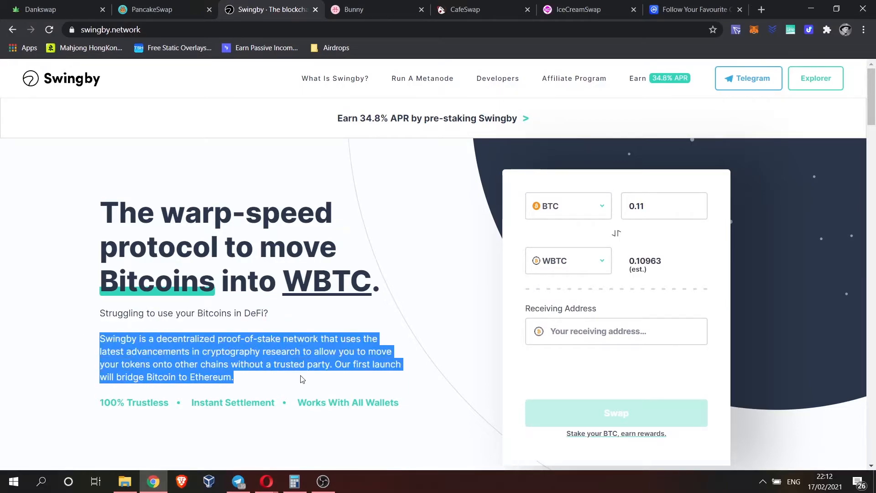
pyautogui.moveTo(415, 310)
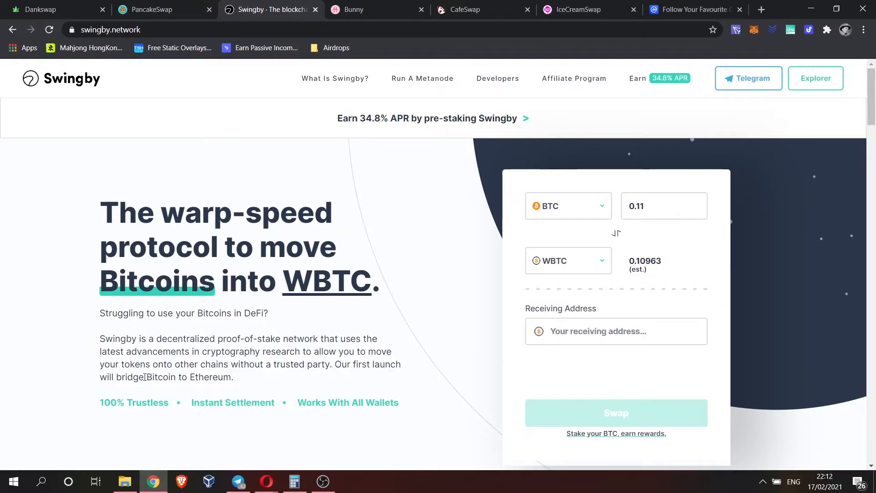
# Highlight Swingby's Bitcoin-to-Ethereum description and review the send and receive token choices, keeping BTC.
pyautogui.moveTo(146, 377); pyautogui.dragTo(230, 377)
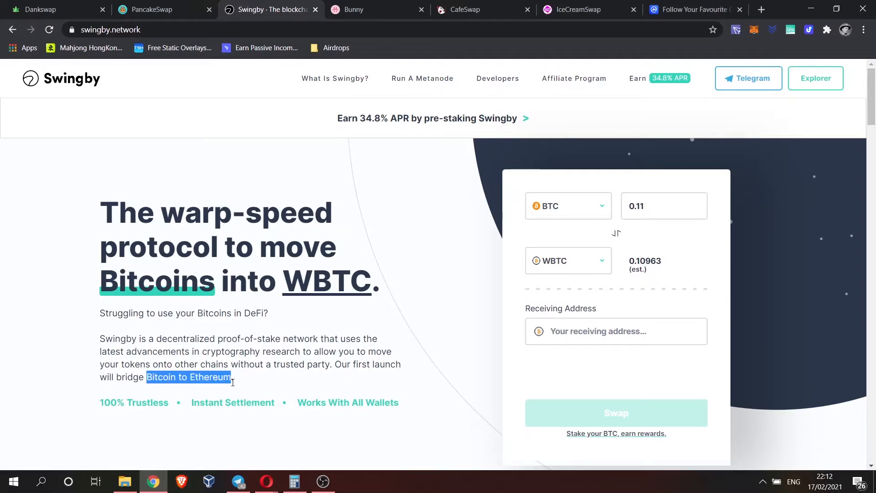
pyautogui.moveTo(416, 334)
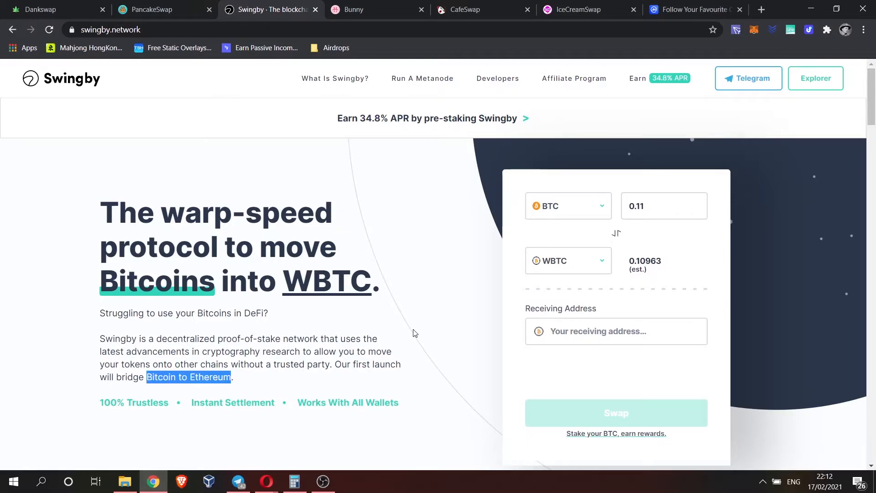
pyautogui.moveTo(395, 329)
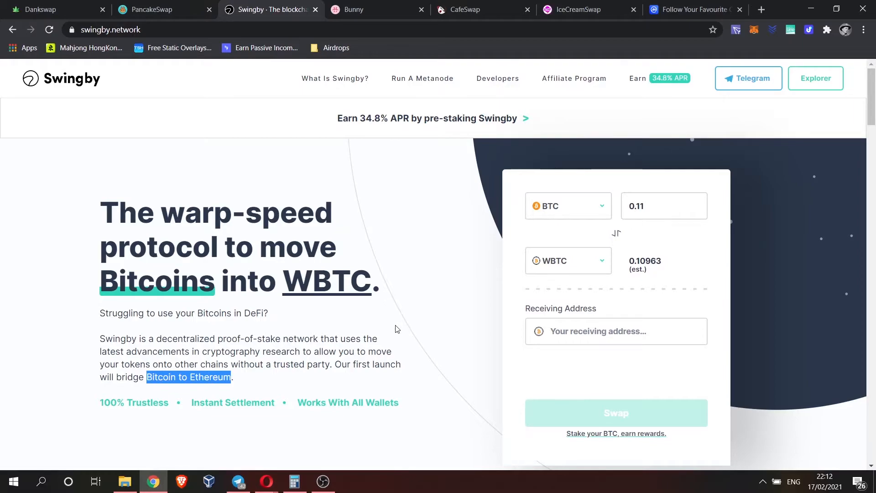
pyautogui.moveTo(328, 344)
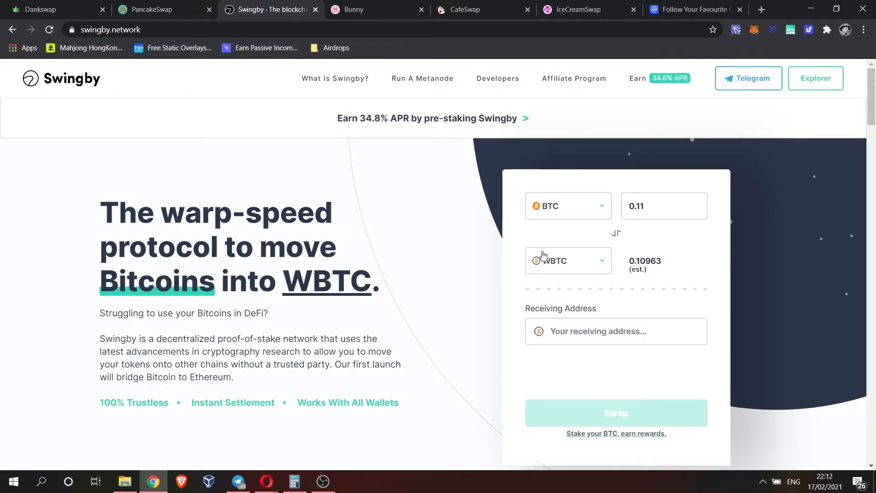
pyautogui.click(566, 260)
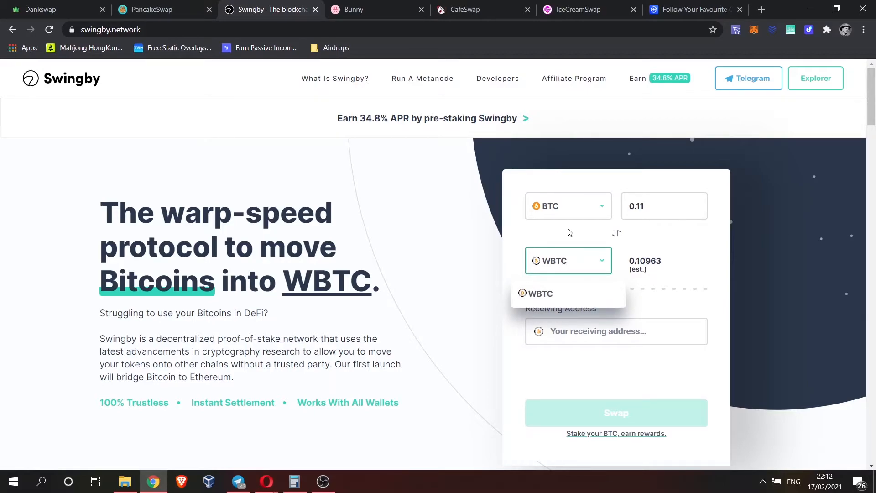
pyautogui.click(567, 205)
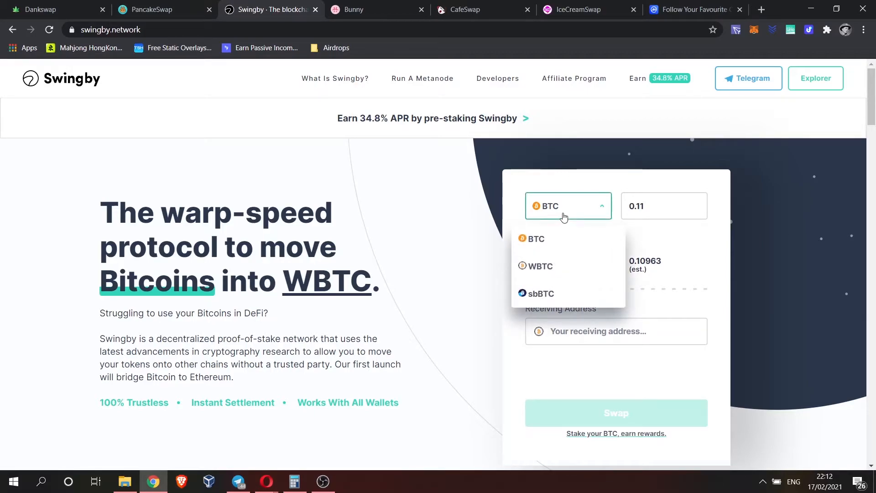
pyautogui.click(163, 9)
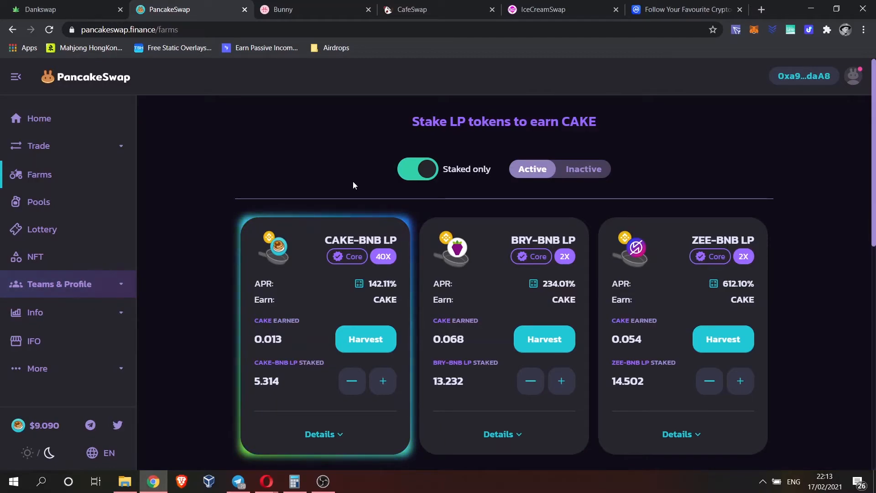
pyautogui.moveTo(337, 256)
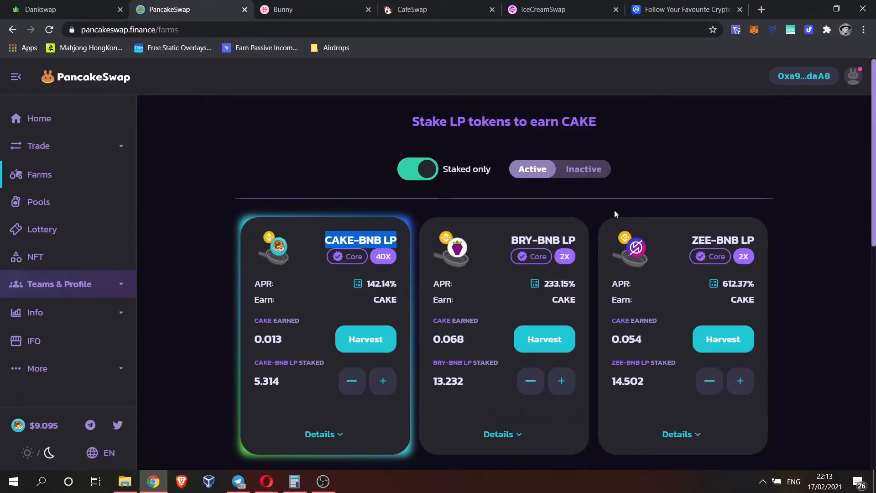
pyautogui.moveTo(608, 203)
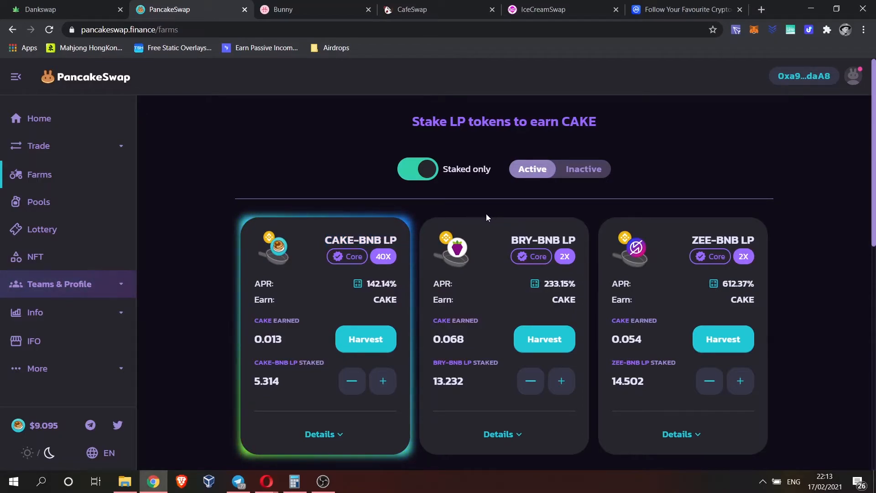
# Scroll the staked farms to reveal the SWGB-BNB LP farm at 472% APR below the others.
pyautogui.scroll(-3)
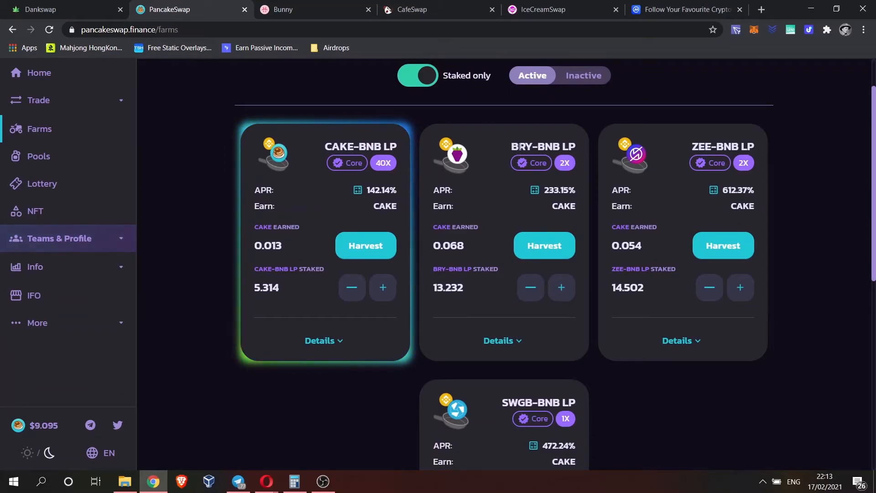
pyautogui.moveTo(597, 200)
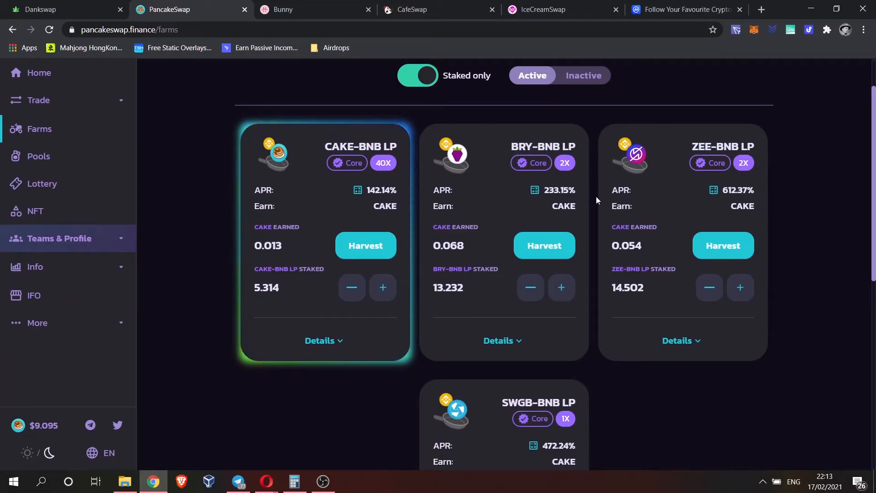
pyautogui.moveTo(531, 233)
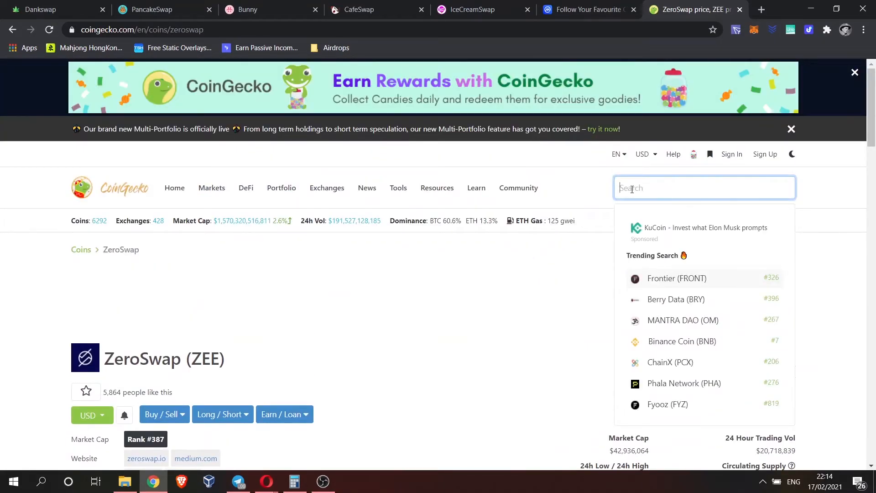
# Search CoinGecko for BRY, view Berry Data's 24-hour chart at $14.24, then head to CafeSwap.
pyautogui.write('BRY')
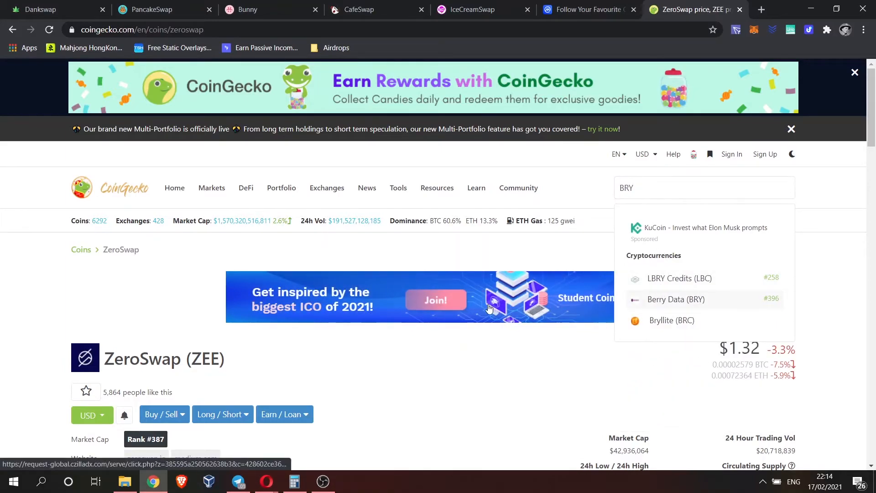
pyautogui.click(675, 299)
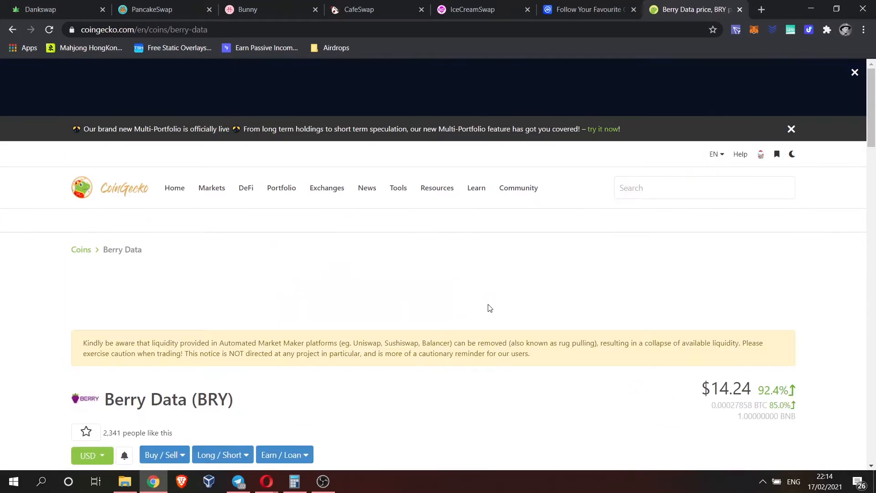
pyautogui.scroll(-3)
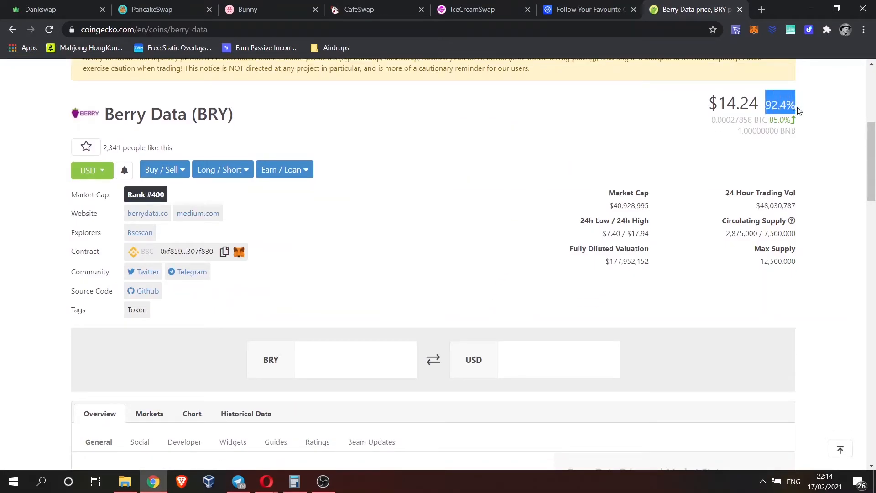
pyautogui.scroll(-3)
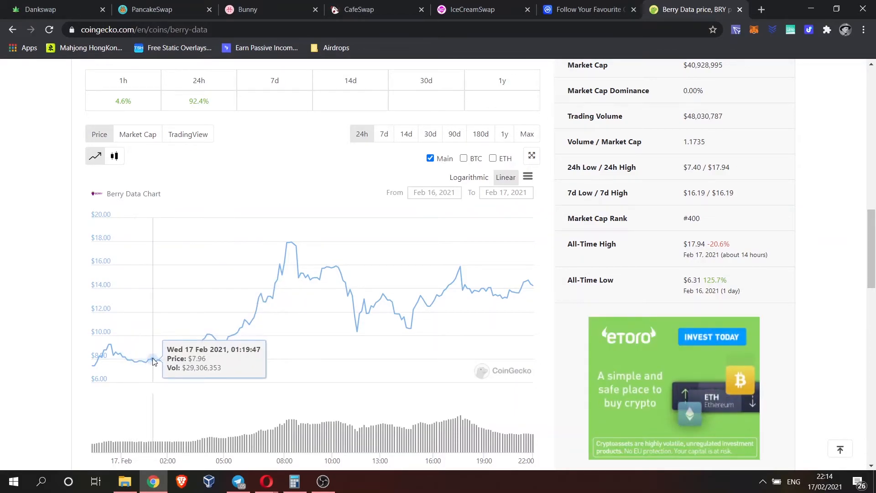
pyautogui.moveTo(171, 361)
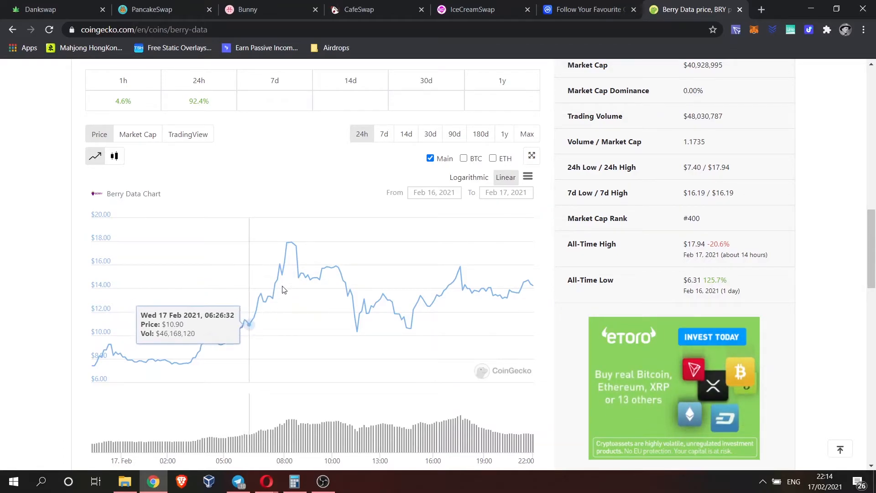
pyautogui.click(377, 9)
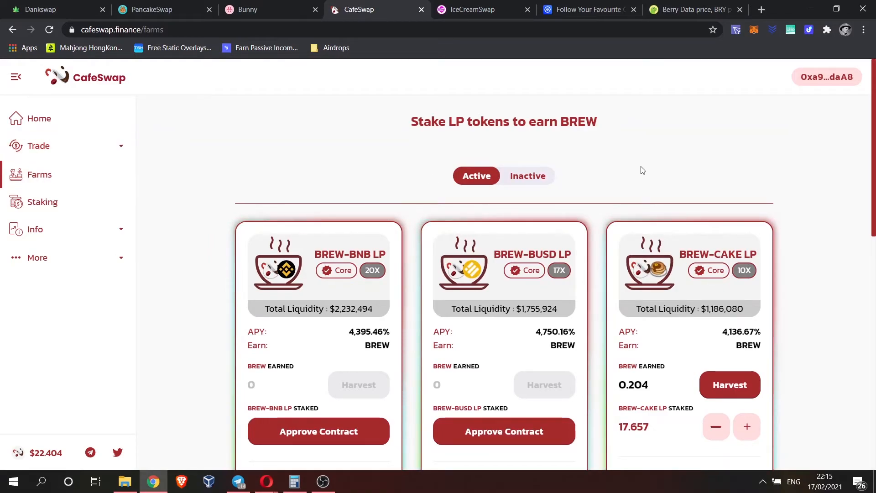
pyautogui.moveTo(717, 326)
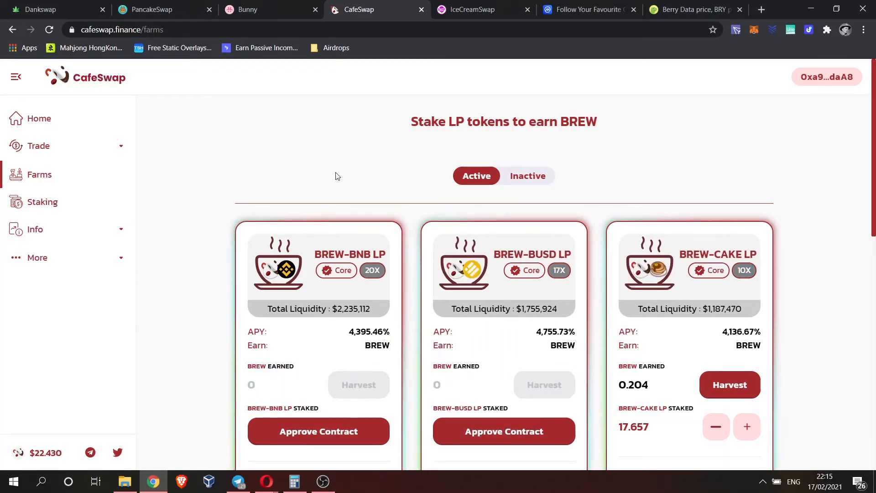
pyautogui.moveTo(266, 171)
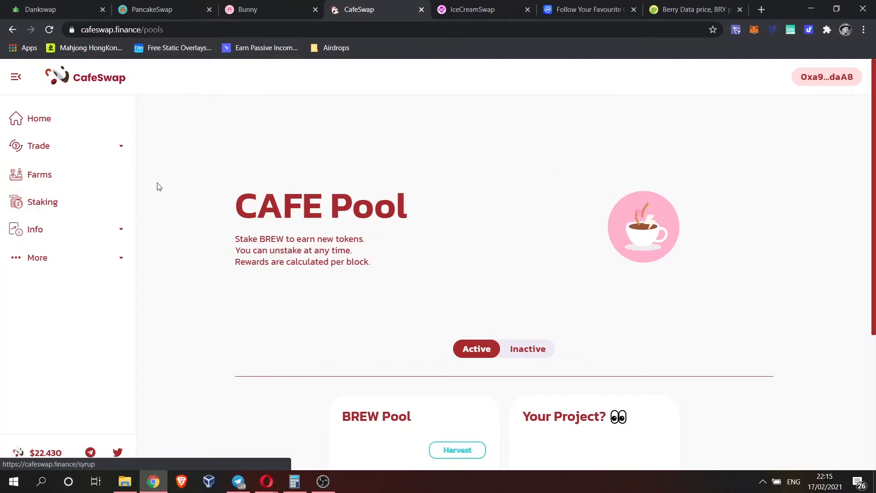
# Scroll to the BREW Pool card showing the 6.447 stake and 2,146.61% APY.
pyautogui.scroll(-3)
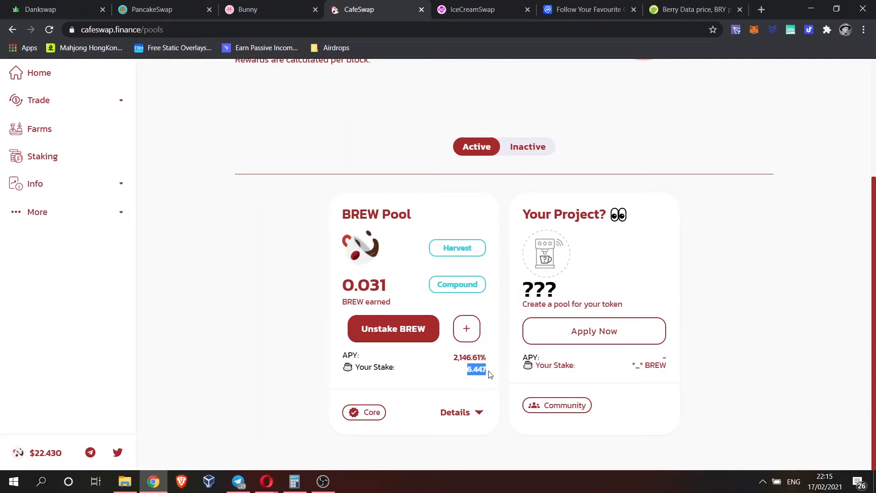
pyautogui.moveTo(281, 352)
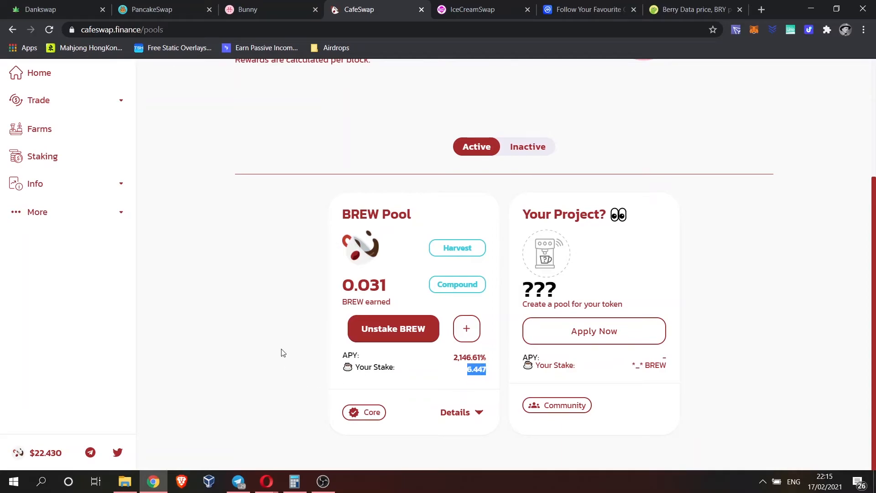
pyautogui.moveTo(37, 458)
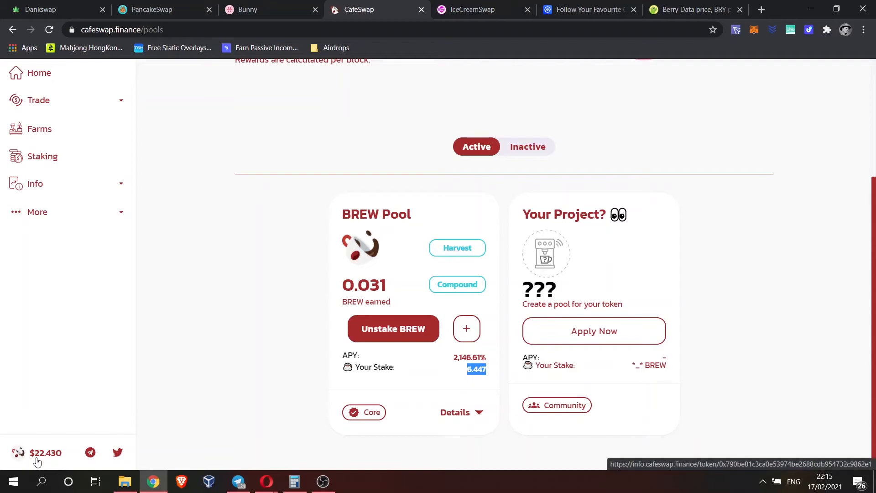
pyautogui.moveTo(67, 459)
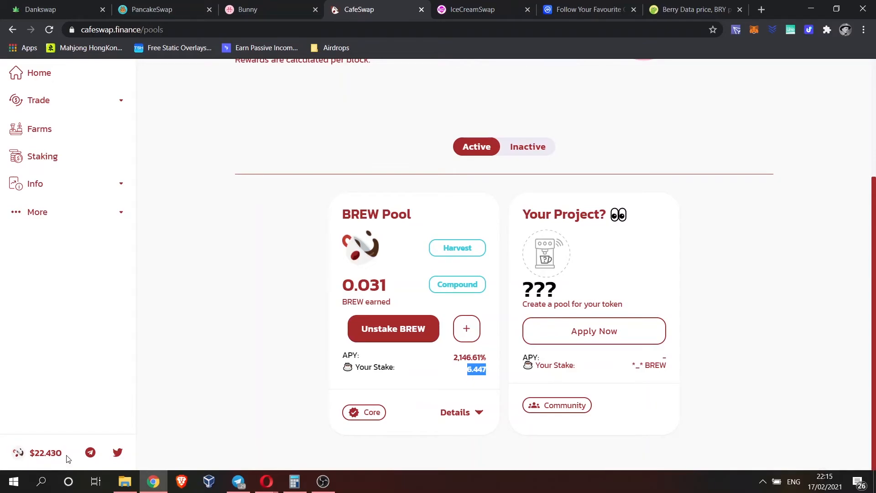
pyautogui.moveTo(45, 453)
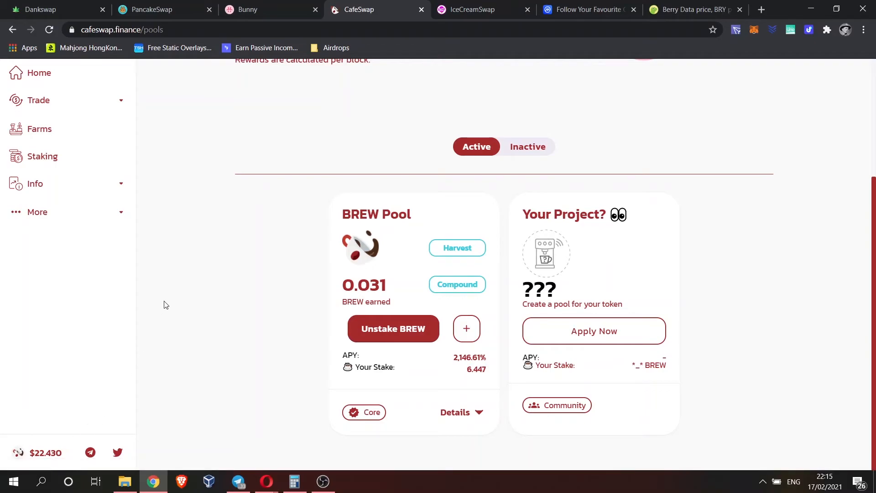
pyautogui.moveTo(67, 156)
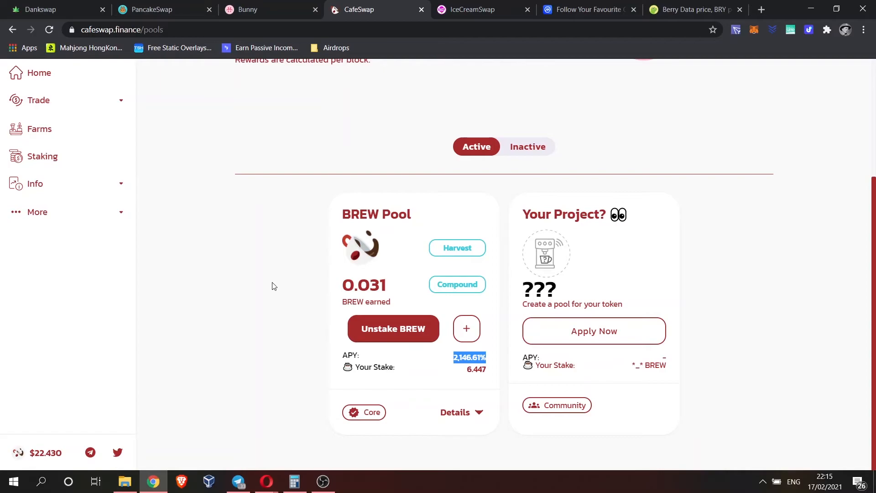
# Return to the farms and bring the BREW-CAKE LP card with 17.657 LP staked into view.
pyautogui.click(39, 129)
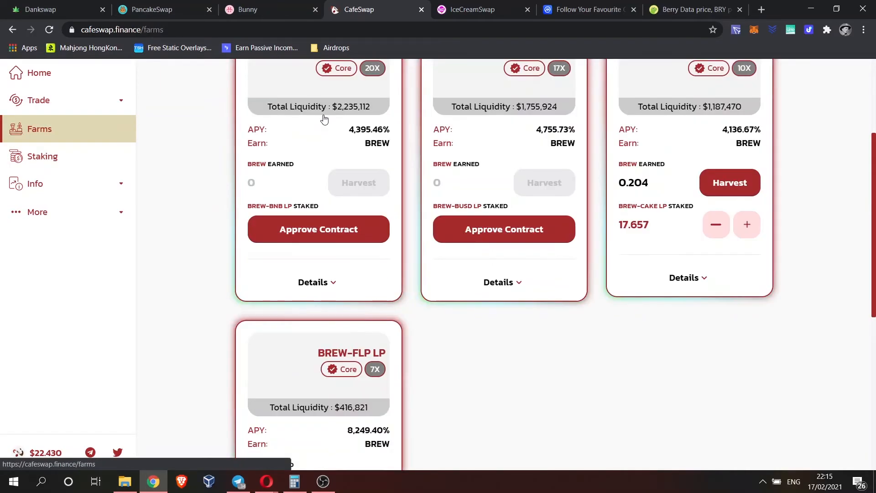
pyautogui.scroll(3)
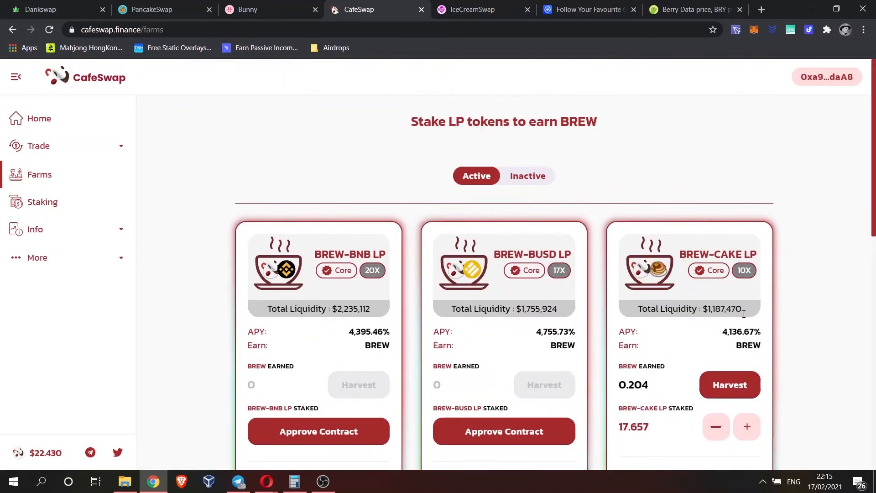
pyautogui.scroll(-3)
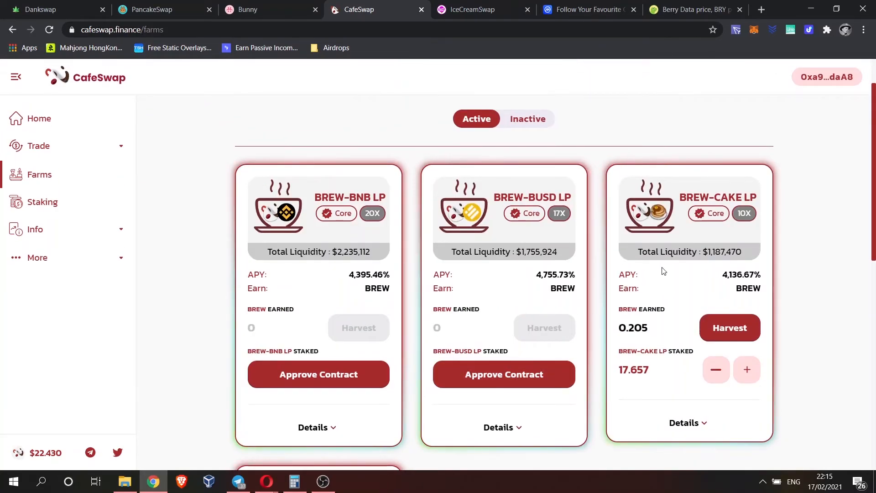
pyautogui.moveTo(331, 293)
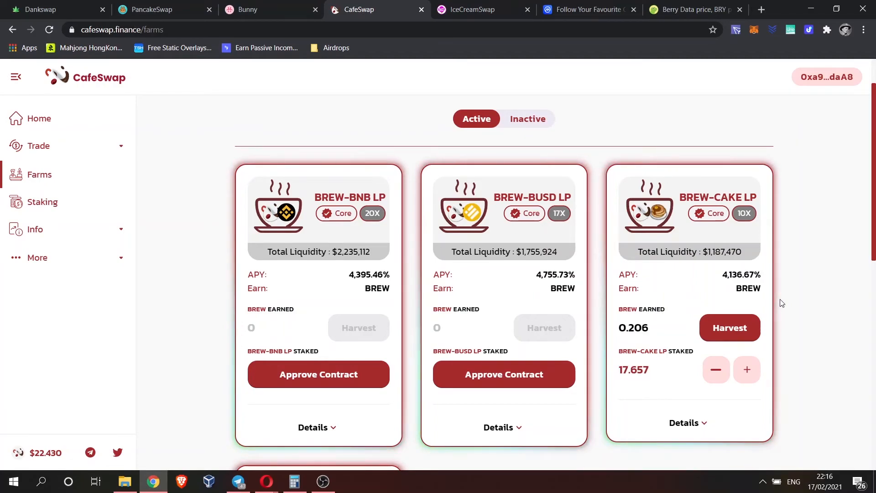
pyautogui.moveTo(625, 102)
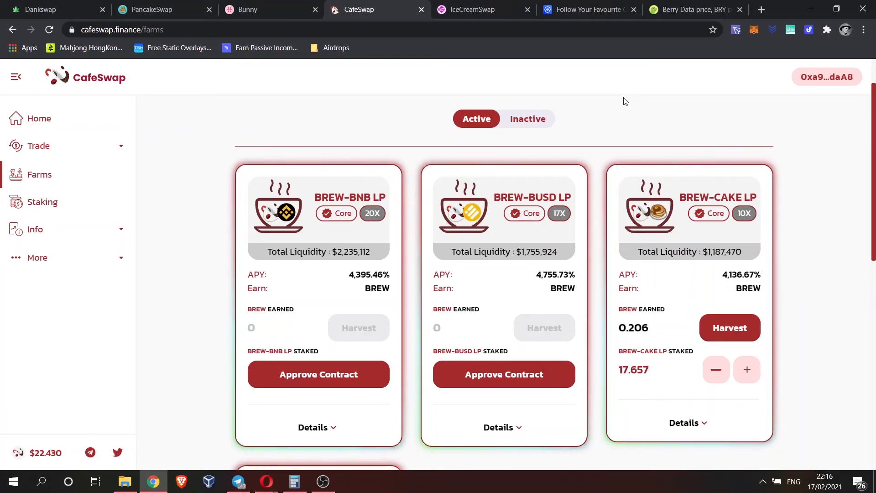
pyautogui.moveTo(433, 83)
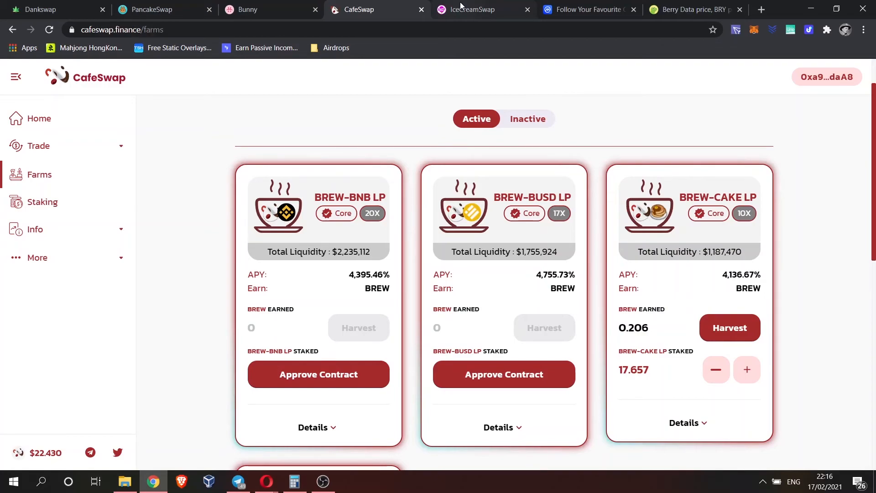
# Review Bunny's CAKE vault, highlighting the 2.65 CAKE deposit, then head back to PancakeSwap farms.
pyautogui.click(271, 9)
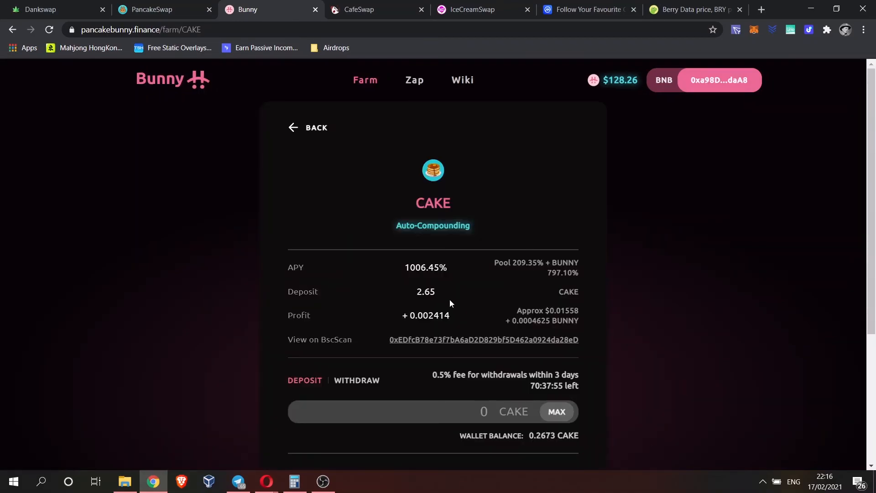
pyautogui.doubleClick(424, 291)
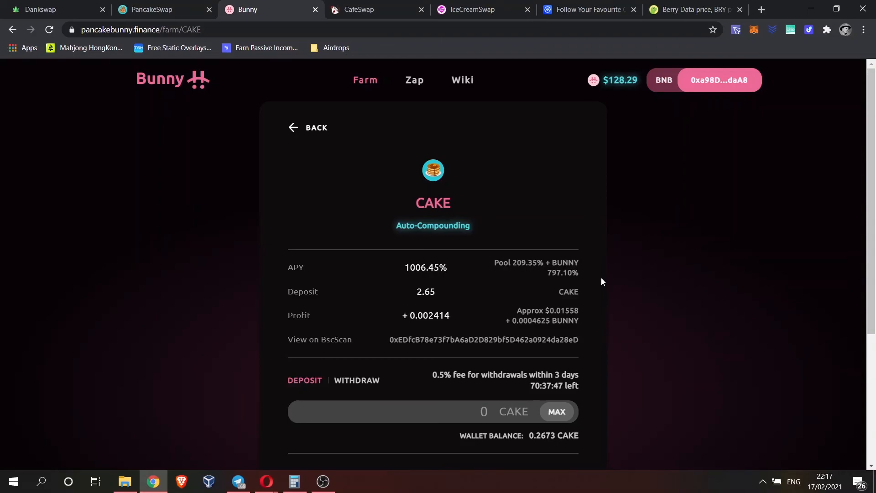
pyautogui.doubleClick(541, 436)
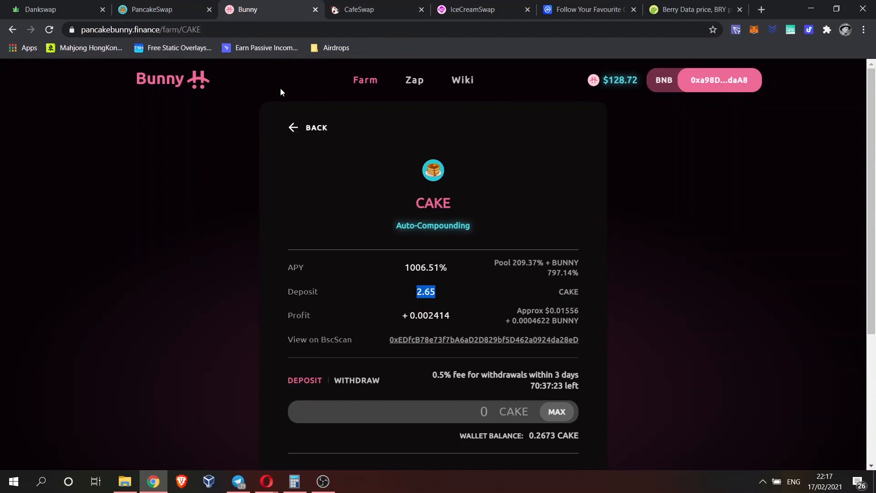
pyautogui.click(163, 10)
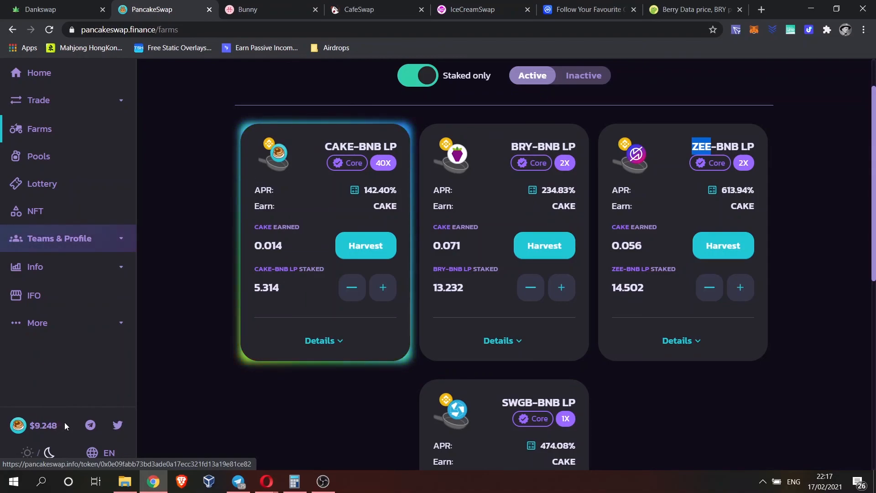
pyautogui.moveTo(156, 157)
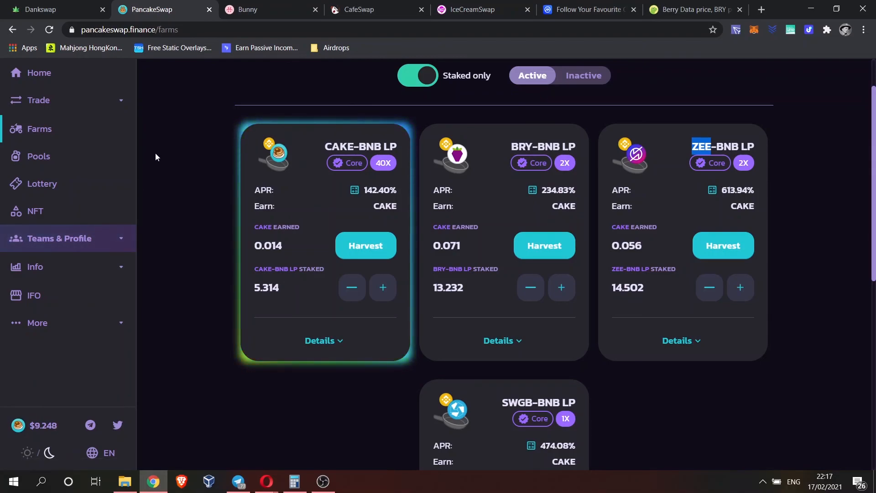
pyautogui.moveTo(39, 9)
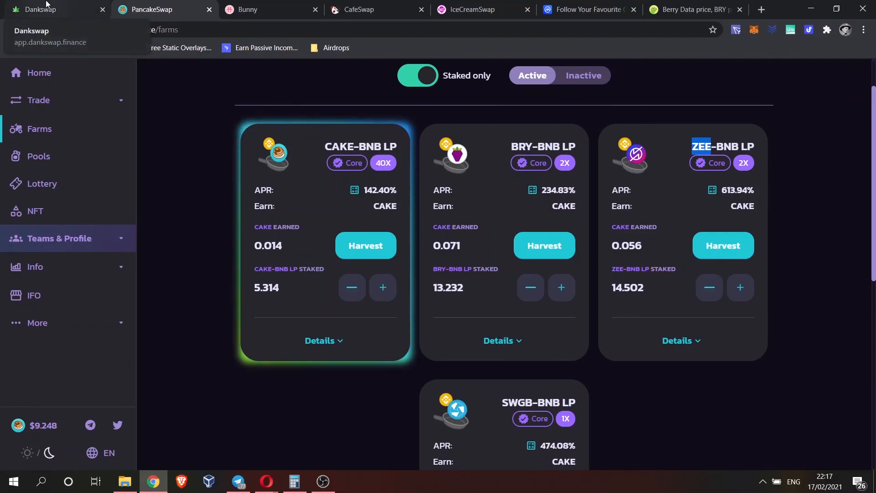